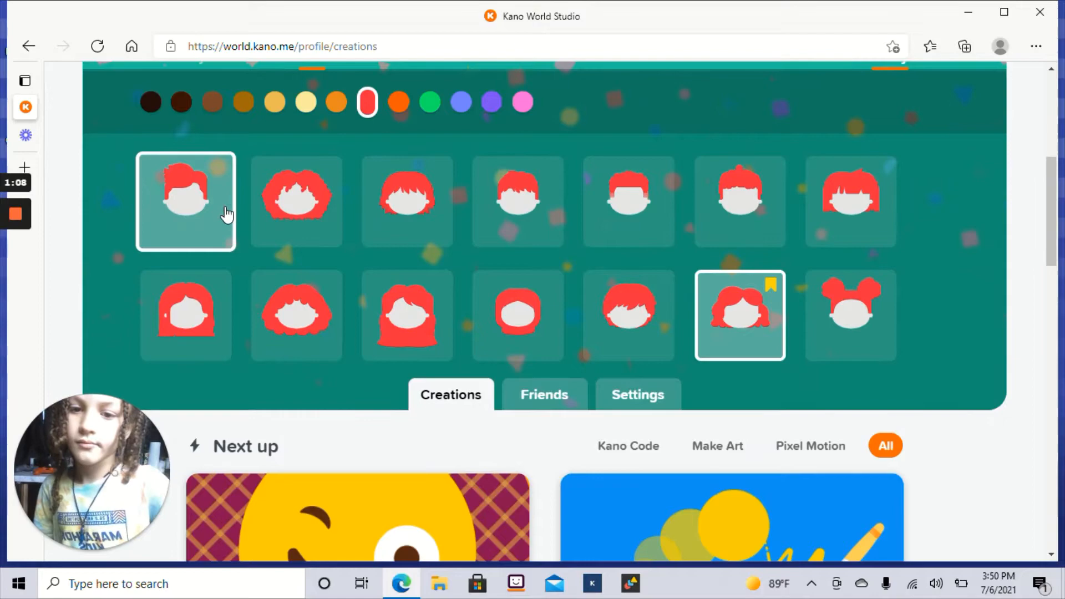
Under Look > Eyes, try a rounder shape then settle on the plain dark eye style
scroll(down, 3)
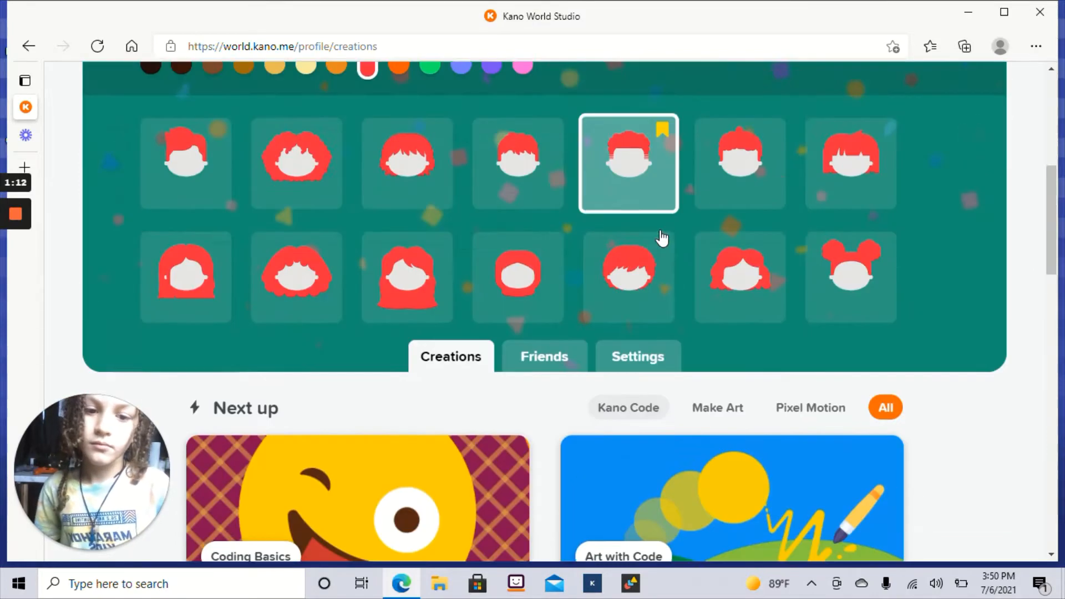
click(627, 163)
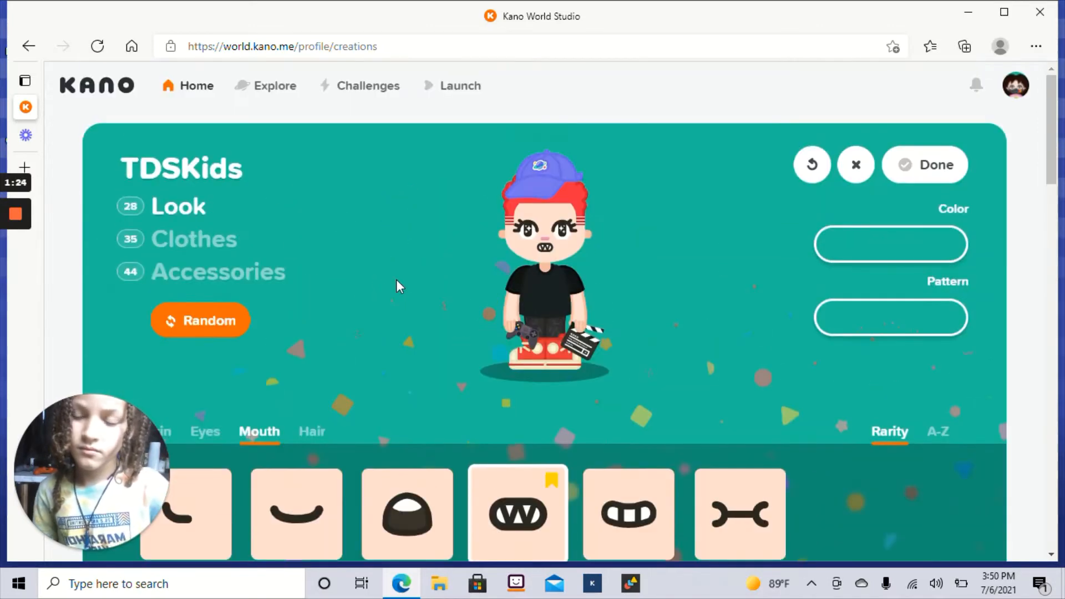
click(205, 431)
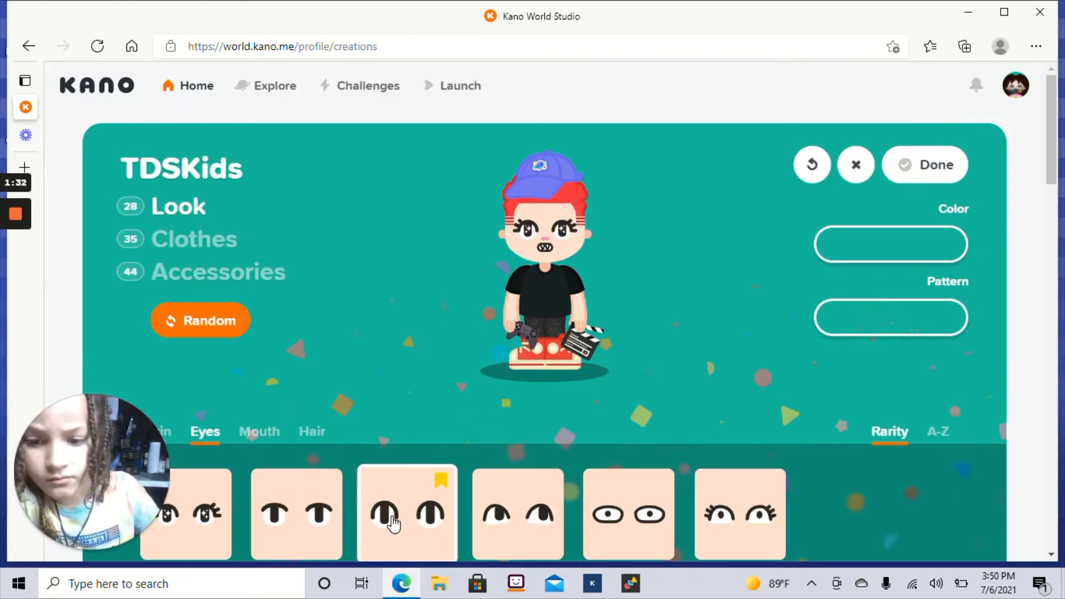
click(518, 514)
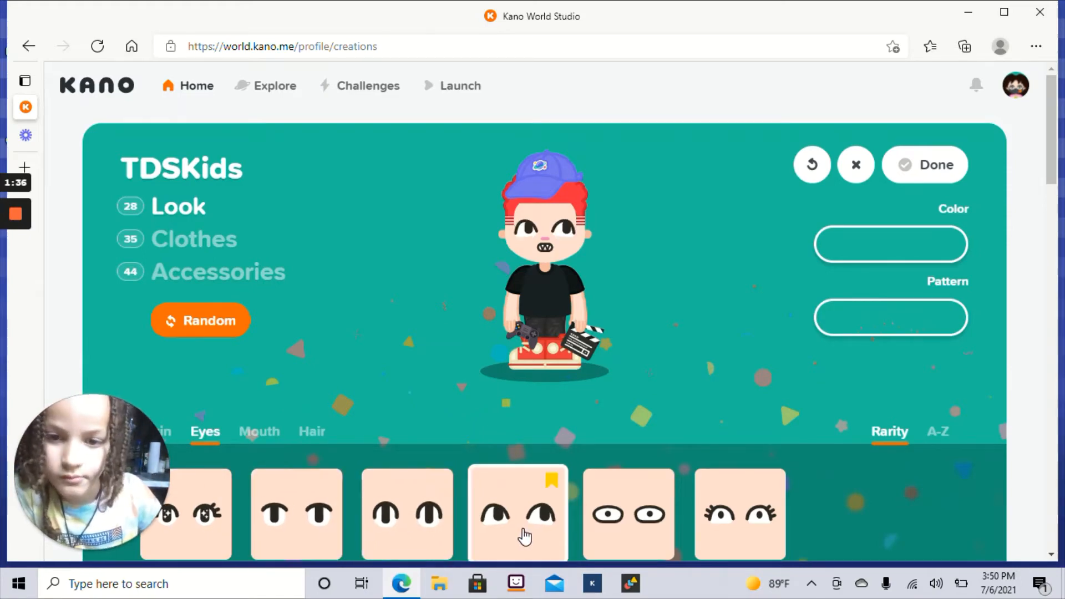
click(297, 513)
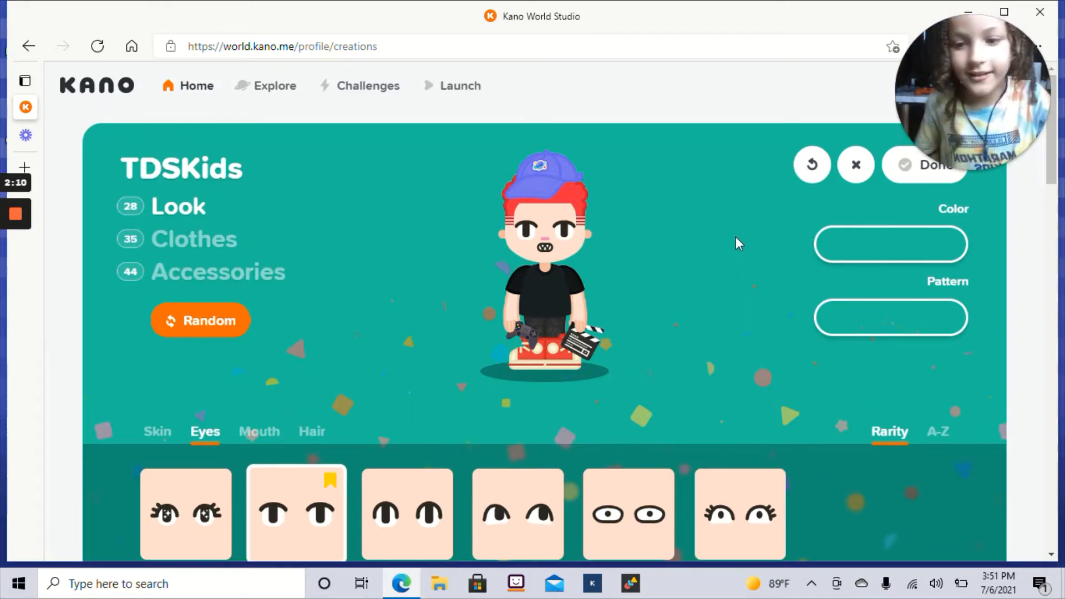
Under Skin, try medium and darker browns with the A-Z sort and keep the dark brown swatch
click(156, 432)
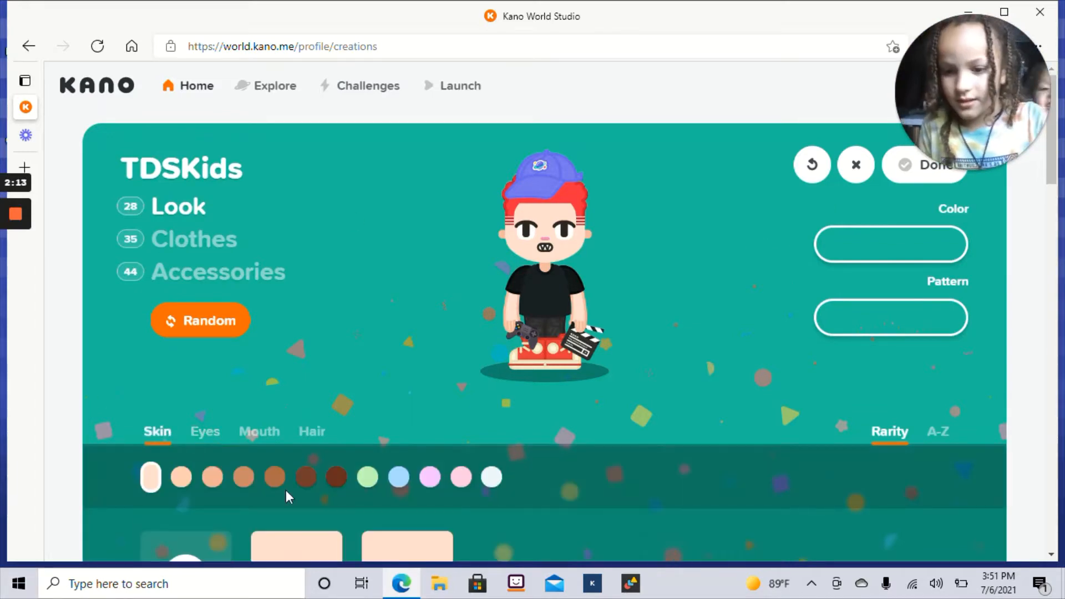
click(274, 477)
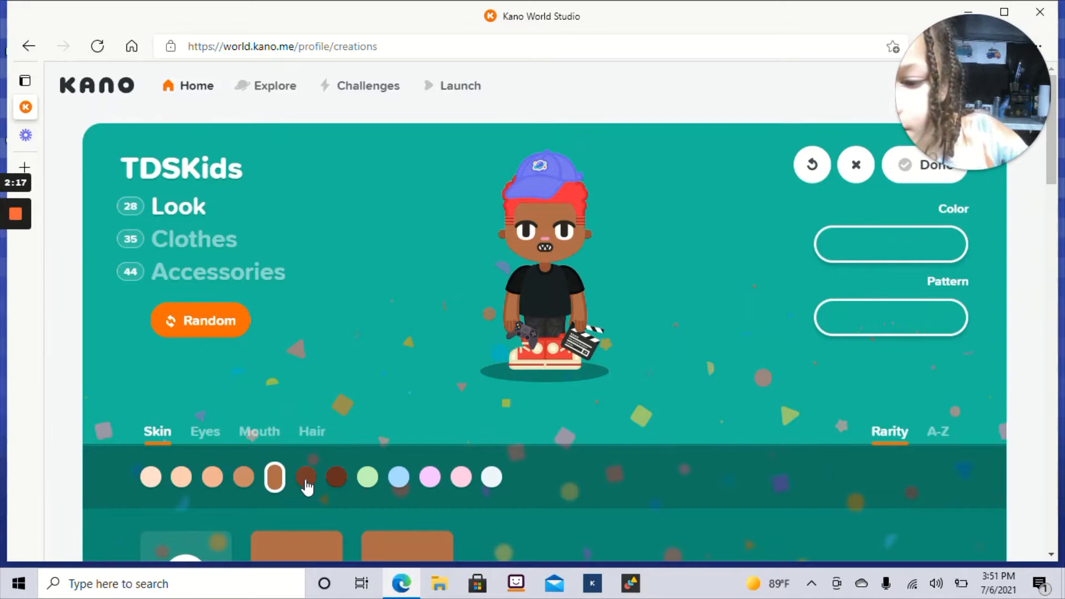
click(336, 477)
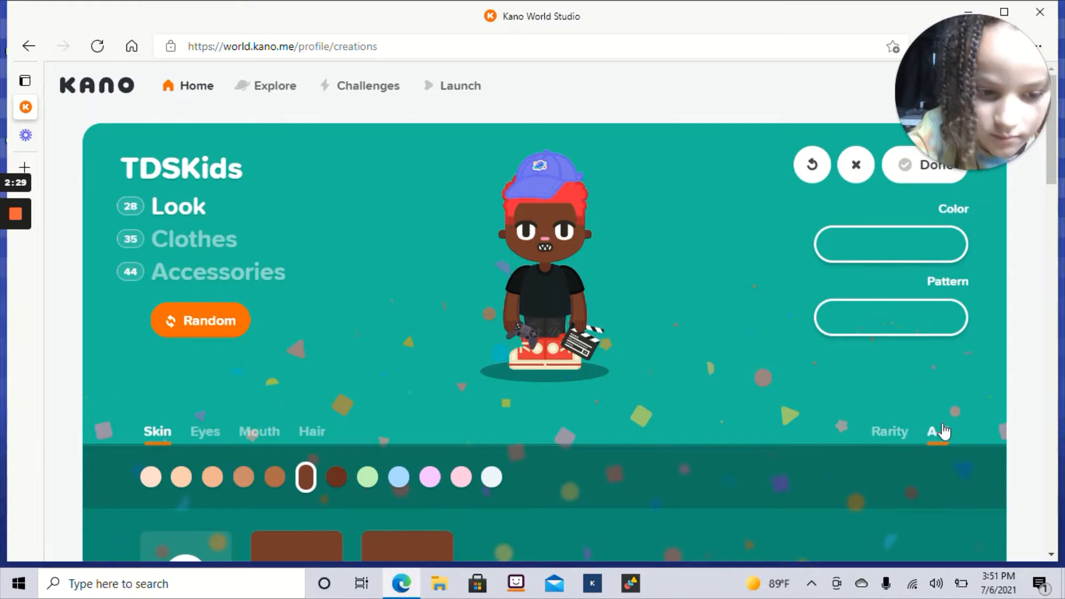
click(397, 477)
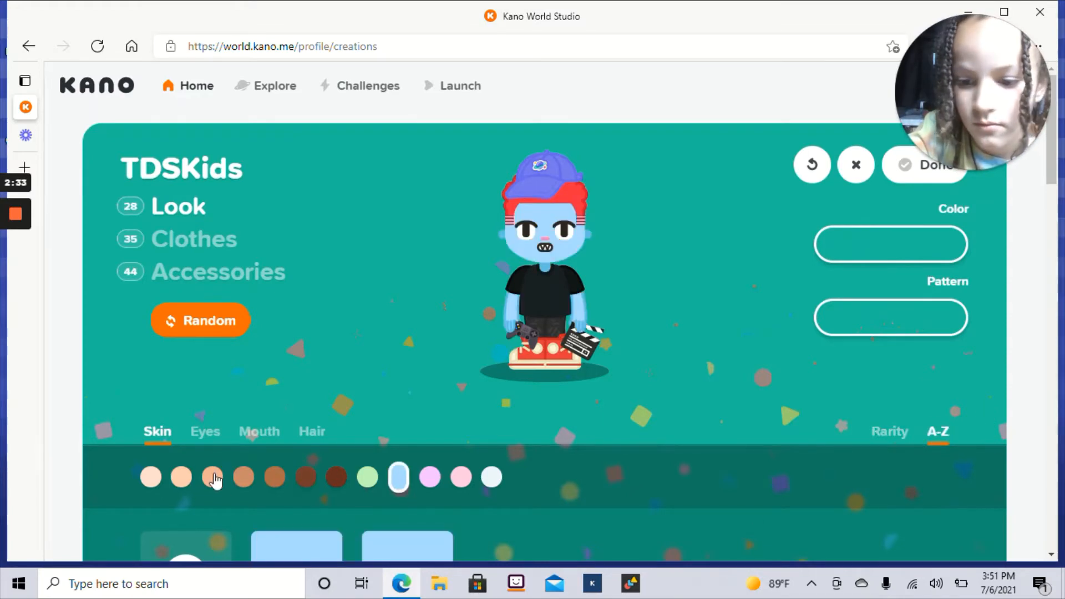
click(889, 432)
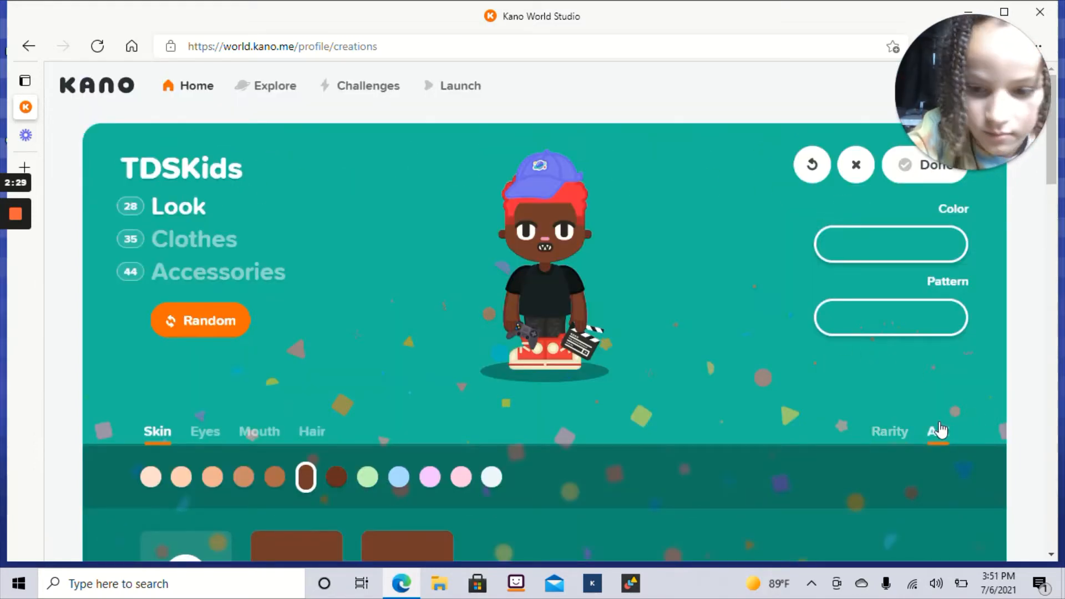
click(398, 477)
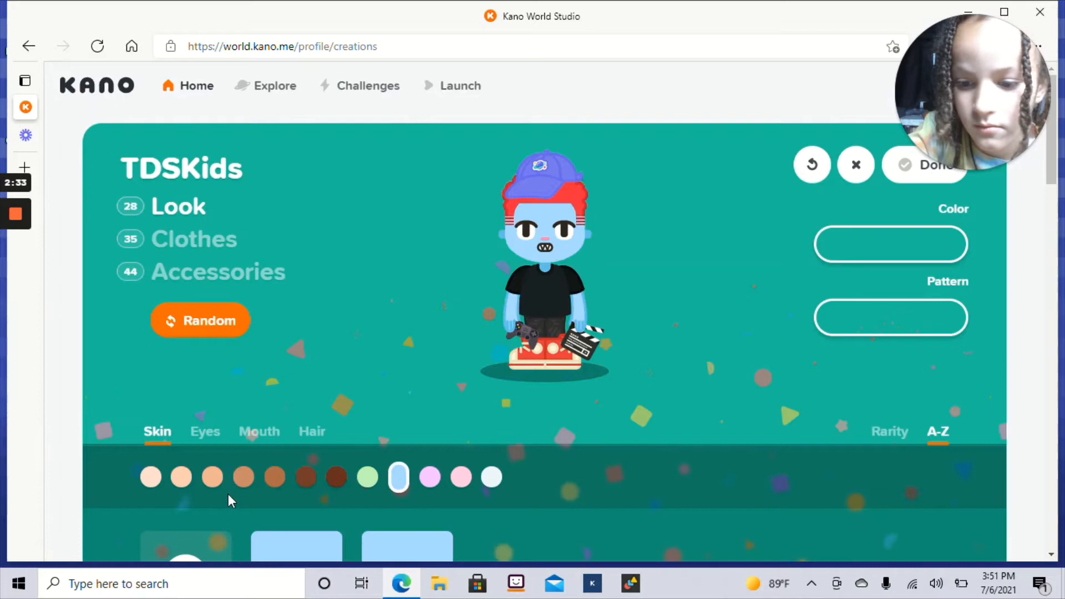
click(889, 431)
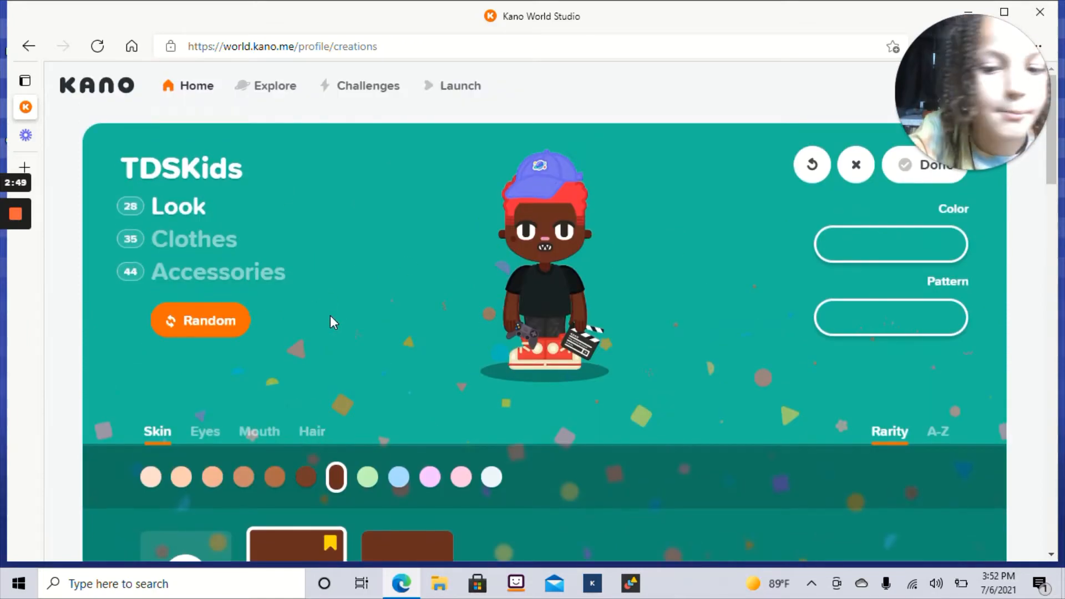
Browse back through the Eyes tab, then move to the Accessories section showing glasses
scroll(down, 3)
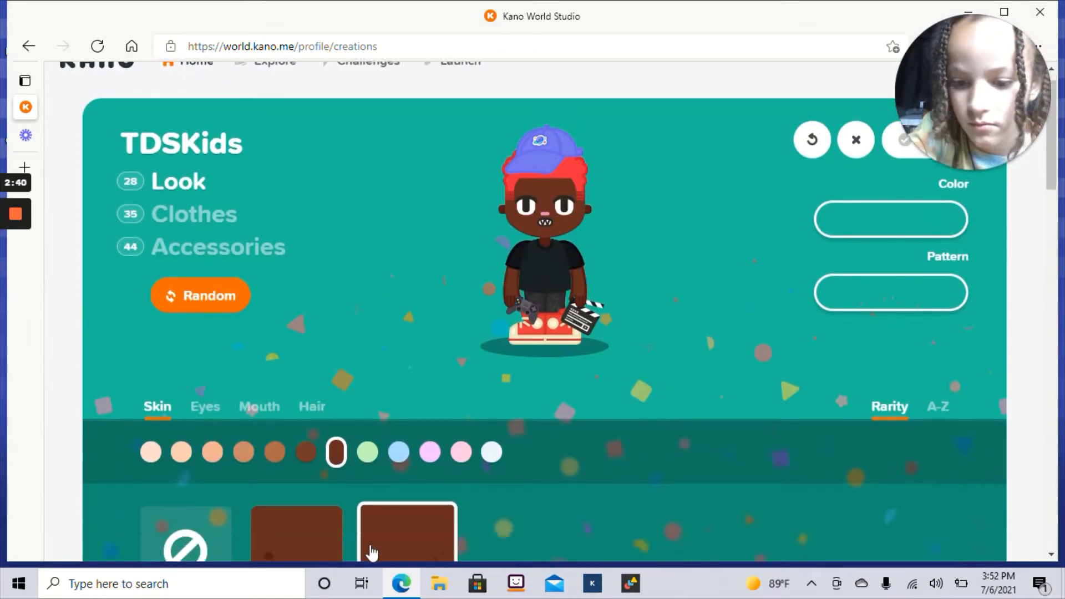
scroll(down, 3)
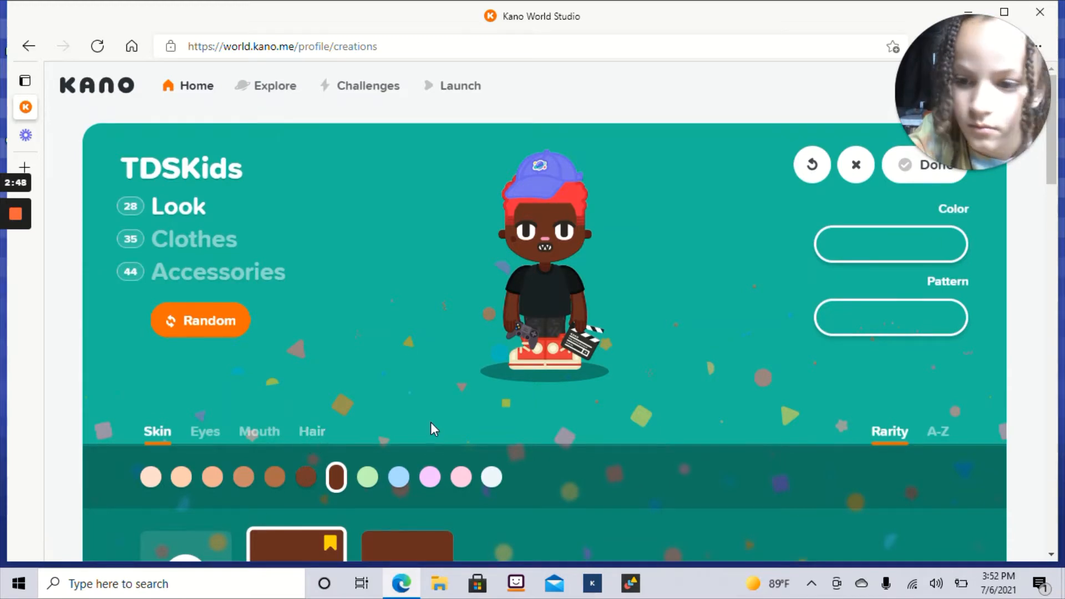
mouse_move(358, 368)
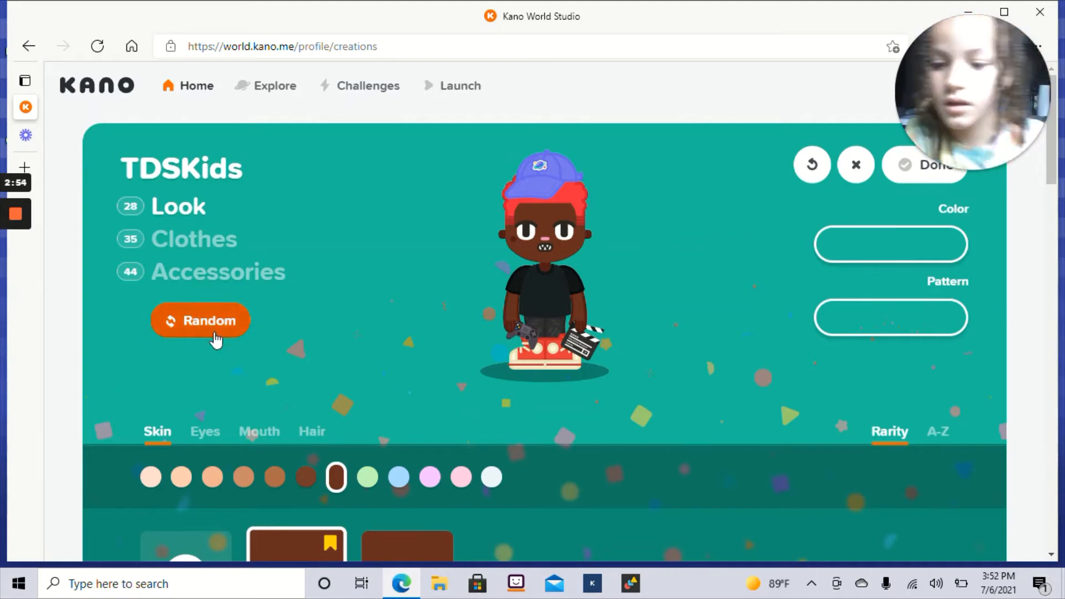
click(259, 431)
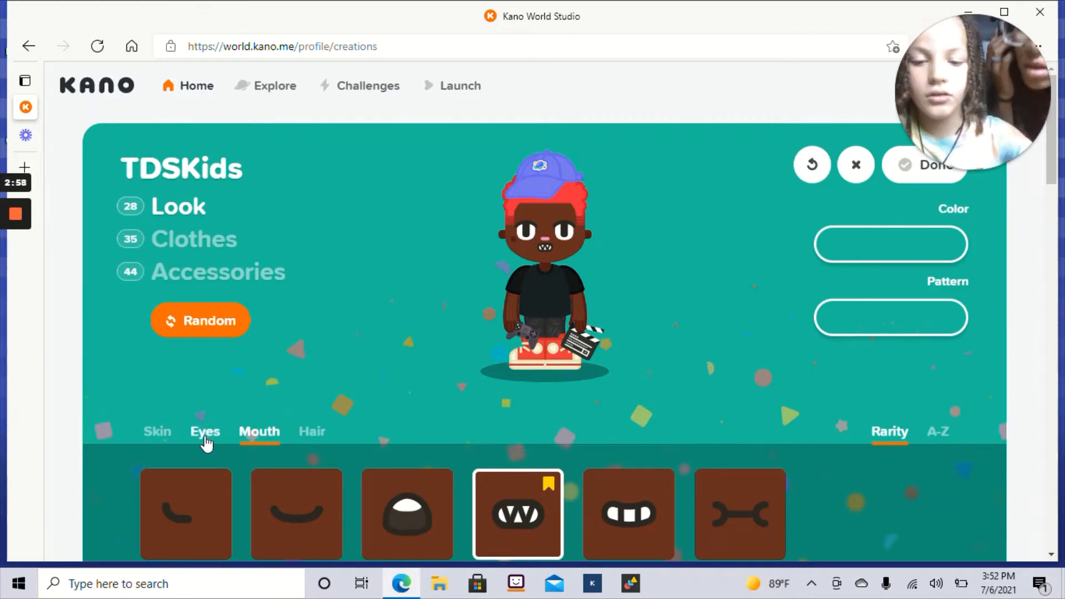
click(205, 432)
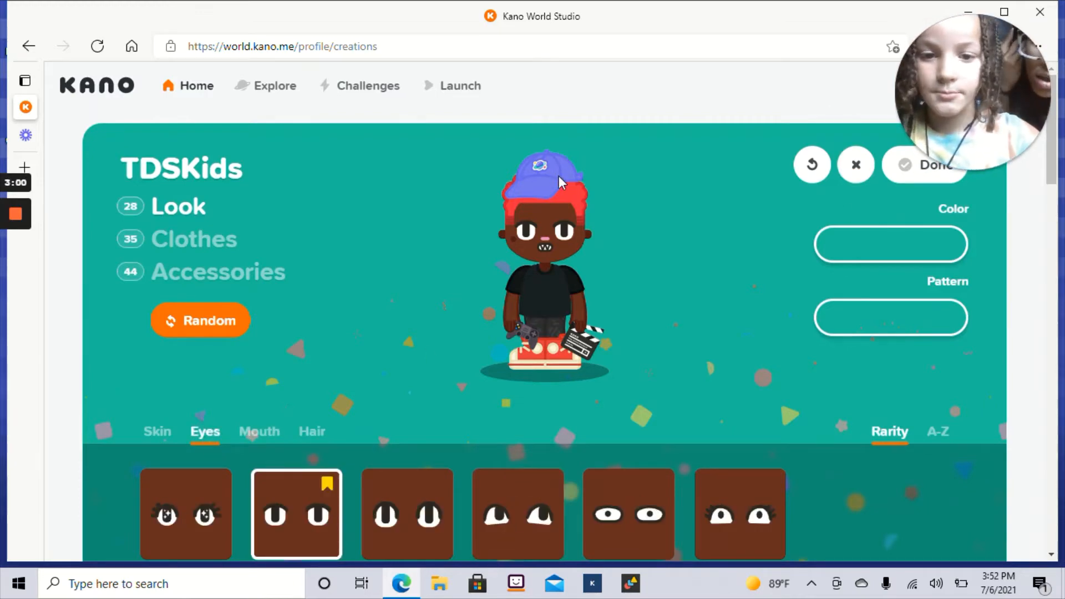
mouse_move(530, 171)
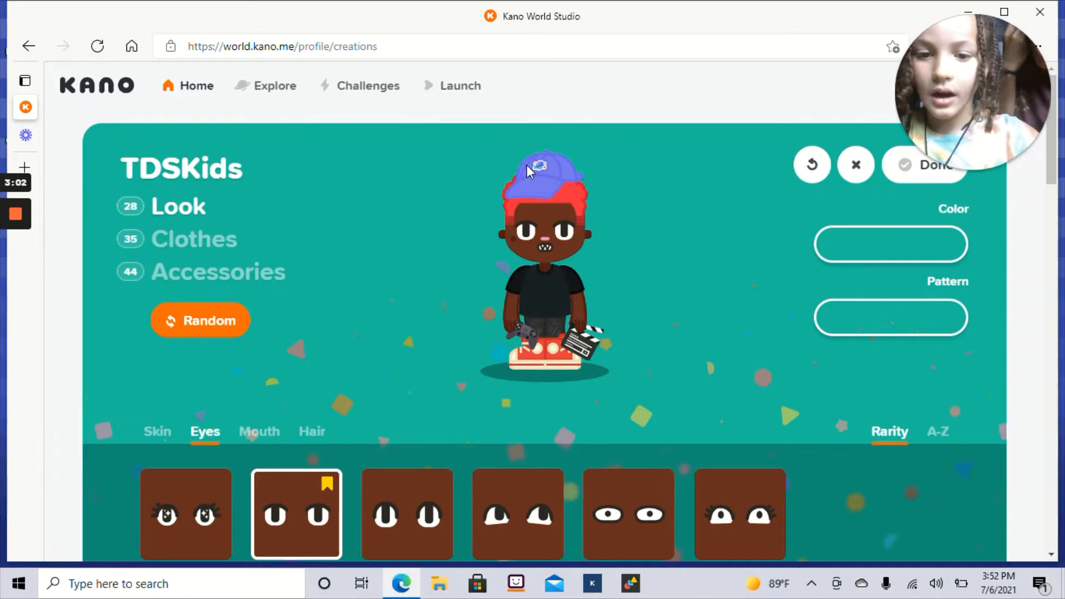
click(218, 271)
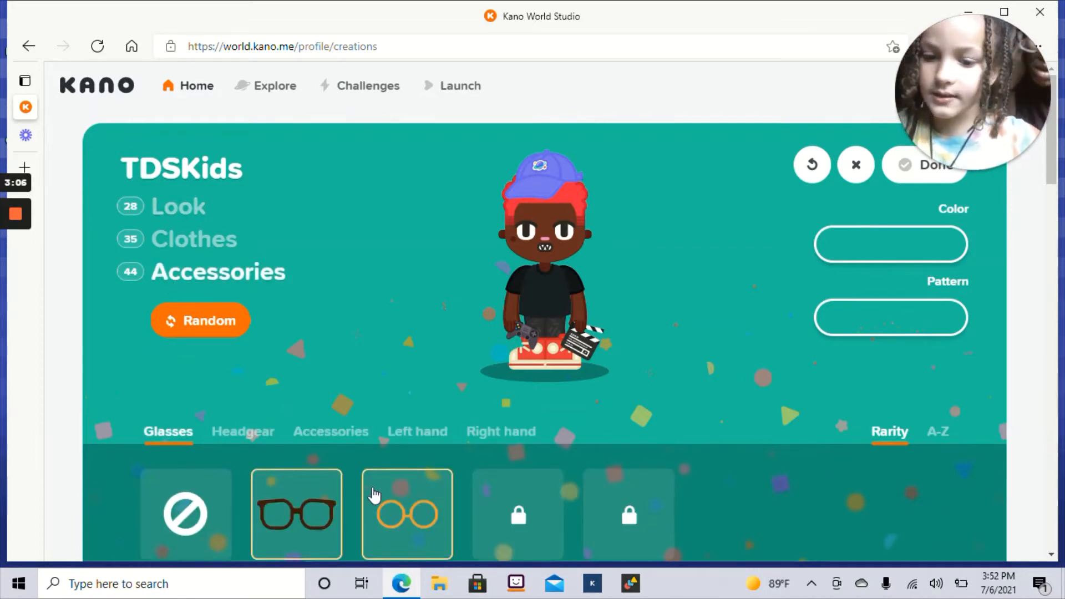
Leave the avatar without glasses and take off the blue cap under Headgear
click(185, 512)
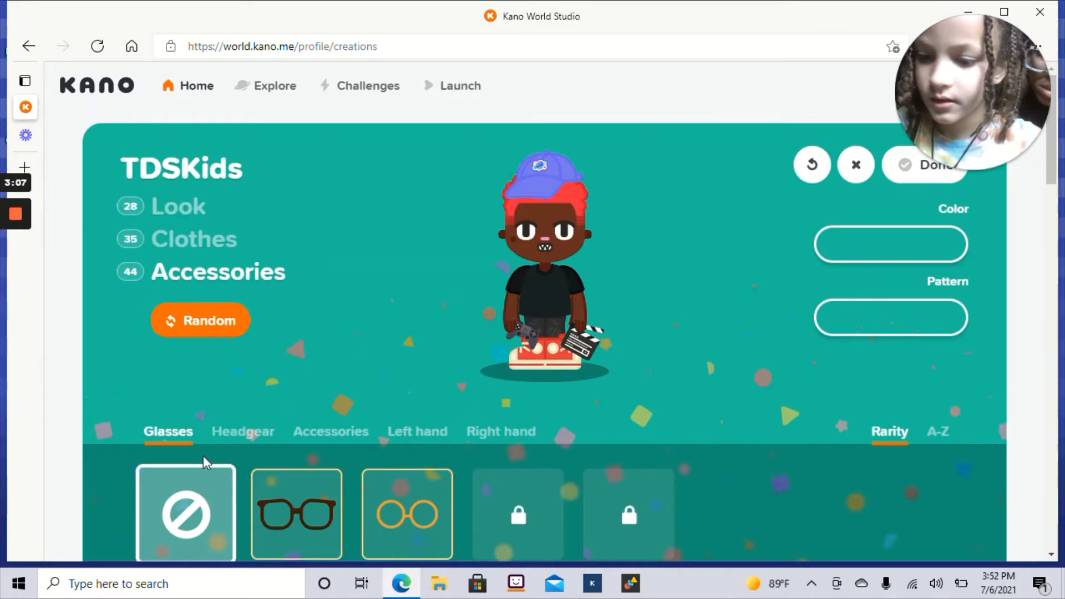
click(243, 432)
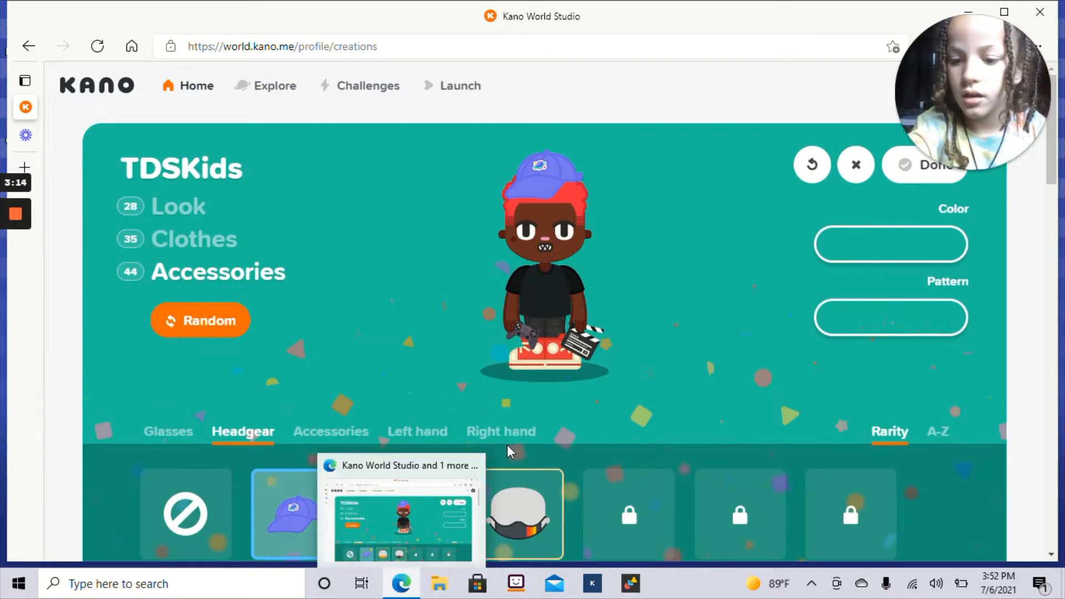
click(185, 513)
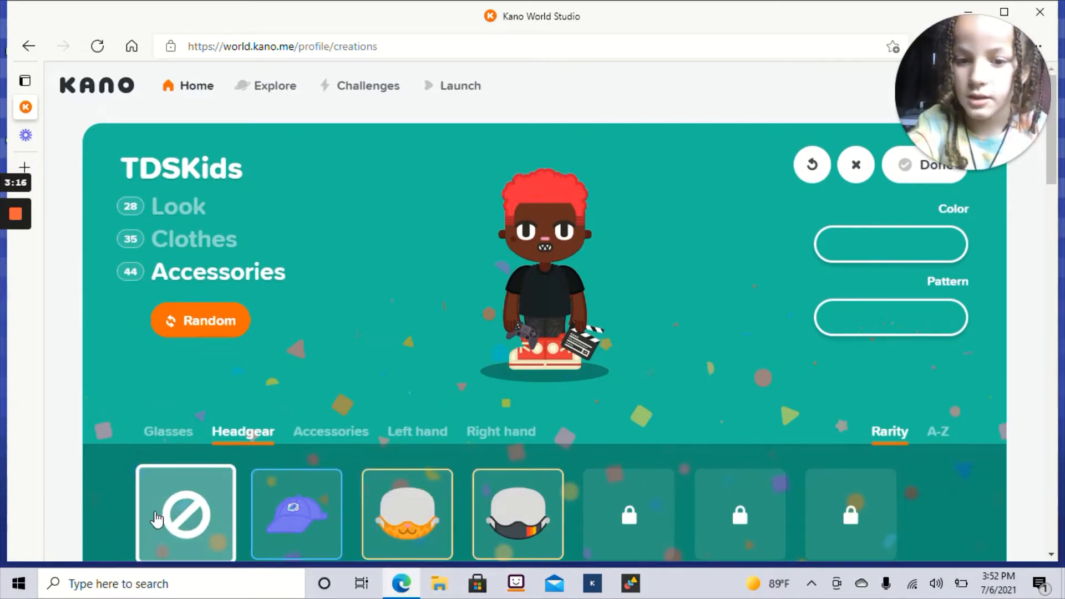
click(331, 431)
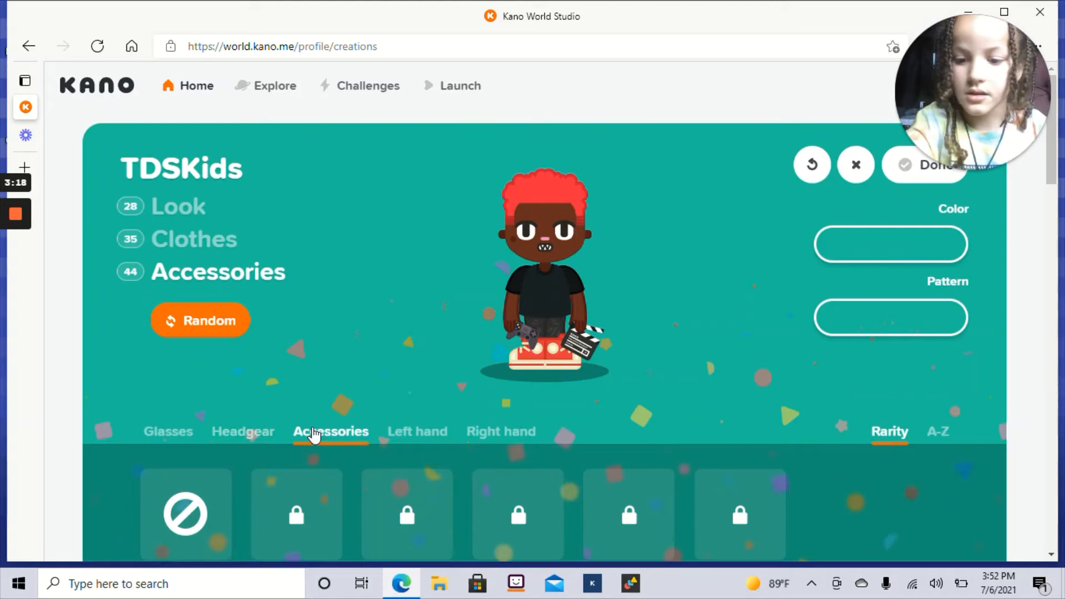
Empty the right hand of the clapperboard so only the microphone remains, then head to Clothes
click(417, 432)
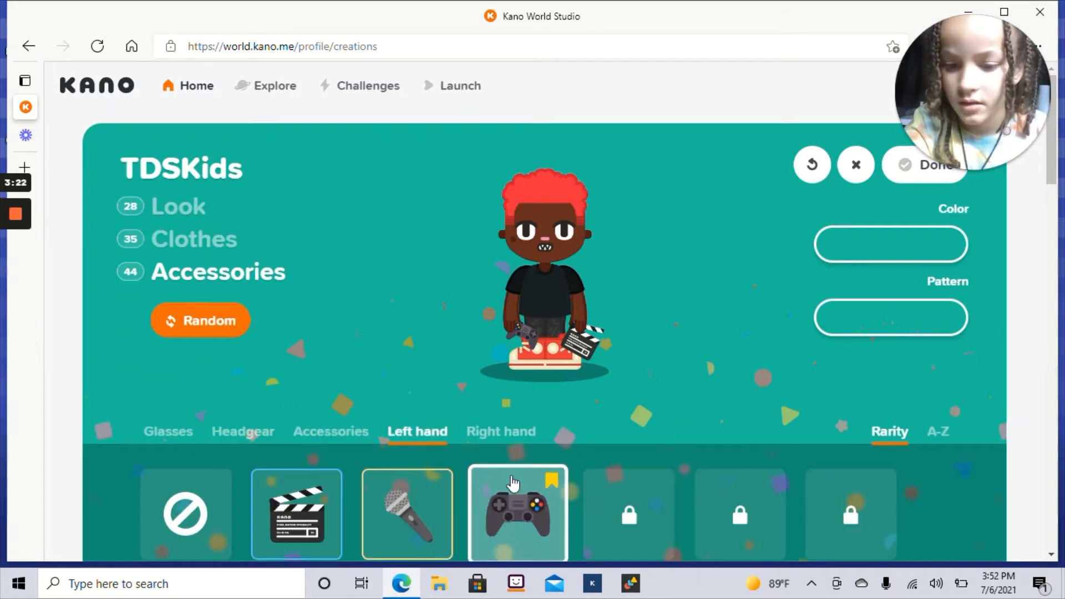
scroll(down, 3)
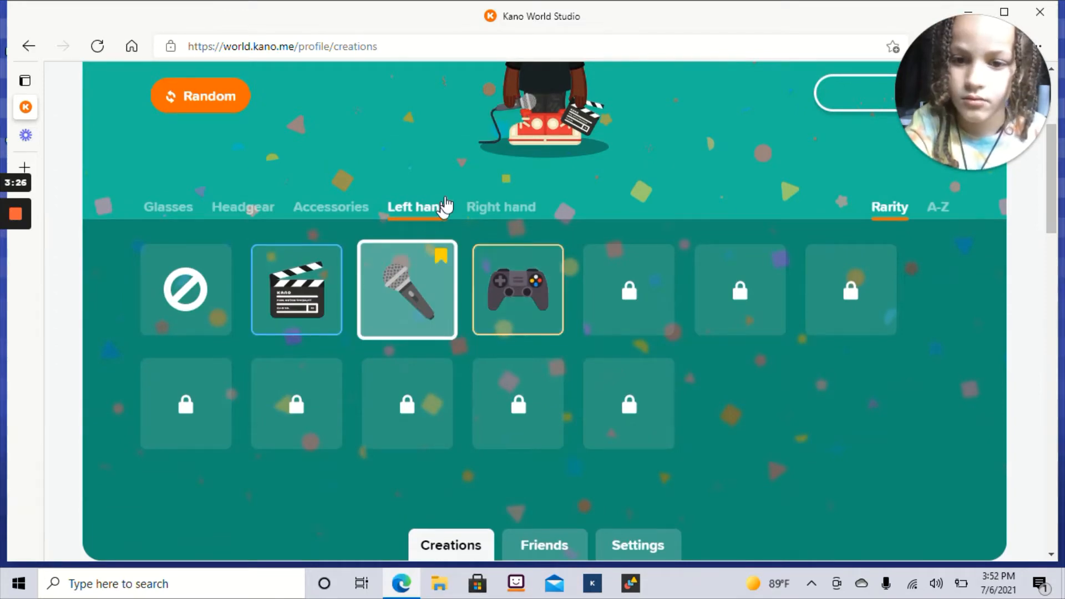
click(502, 208)
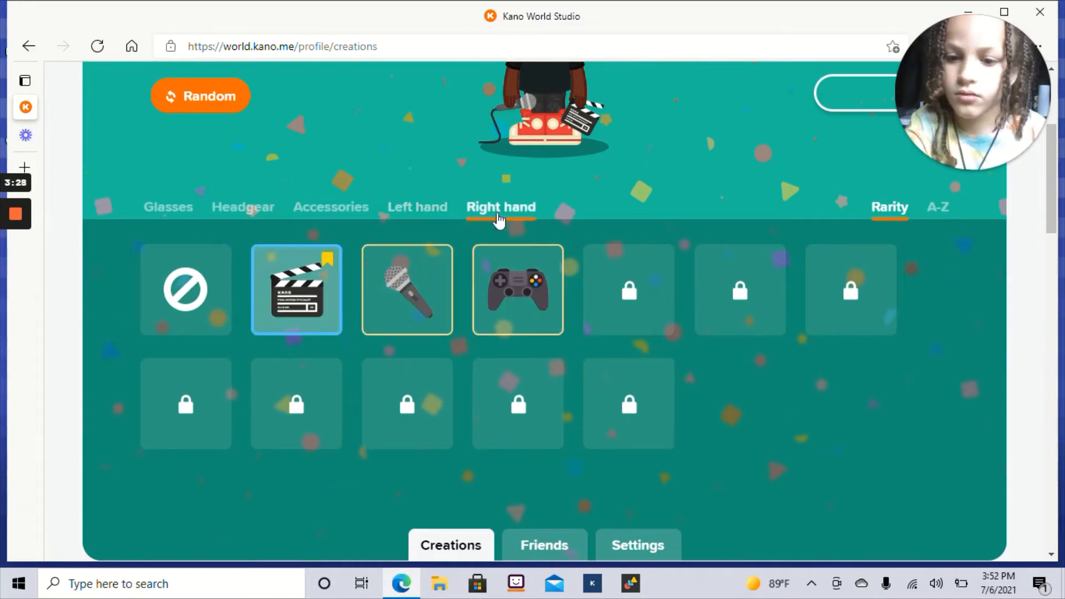
click(186, 289)
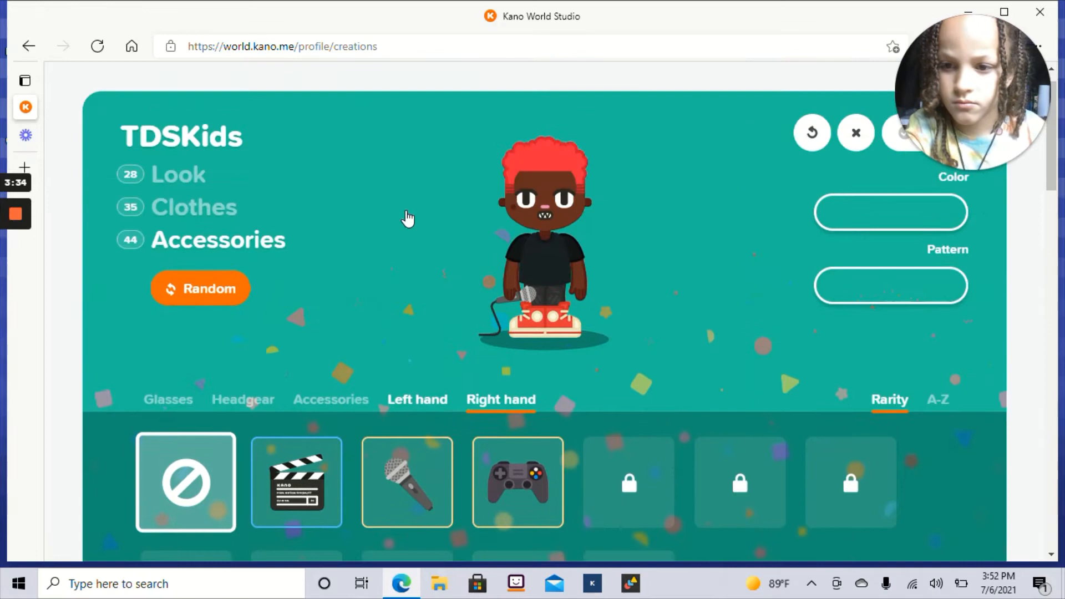
click(193, 206)
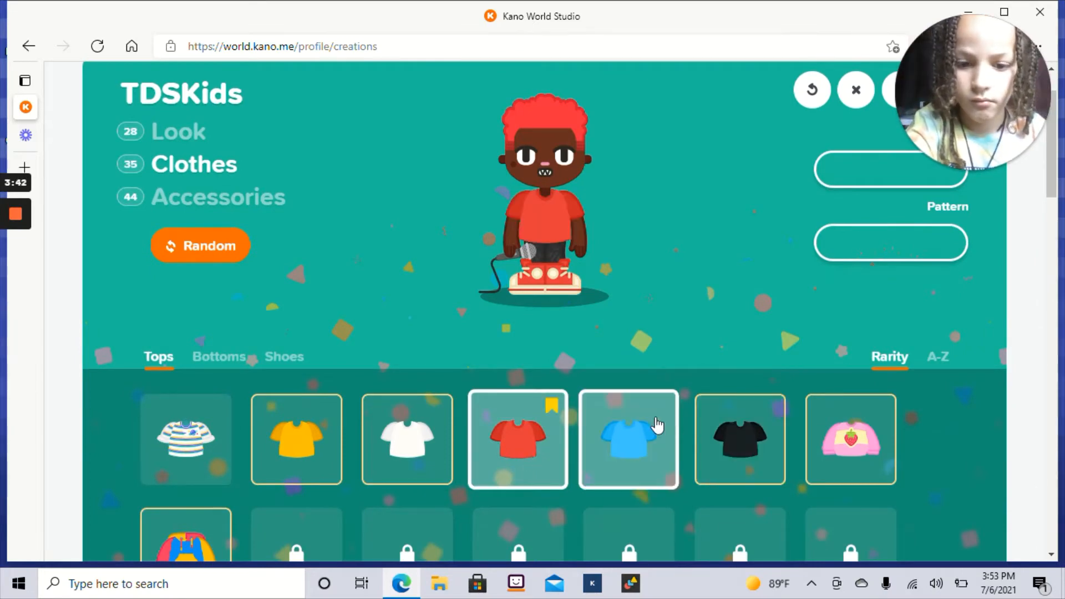
Swap the red top for the blue t-shirt and return to the Look options
click(628, 438)
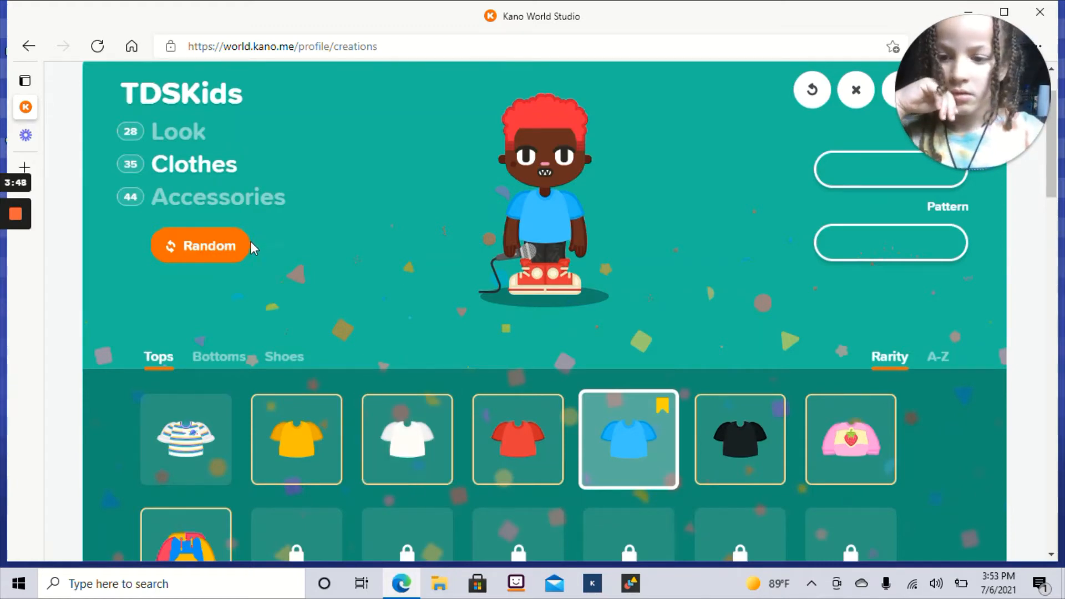
click(178, 131)
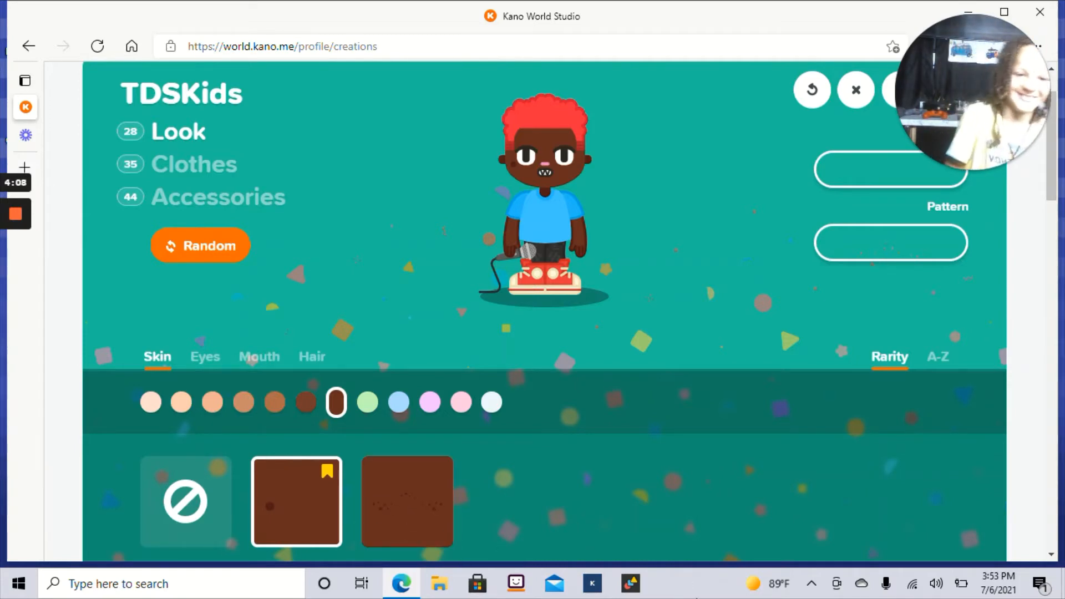
click(204, 356)
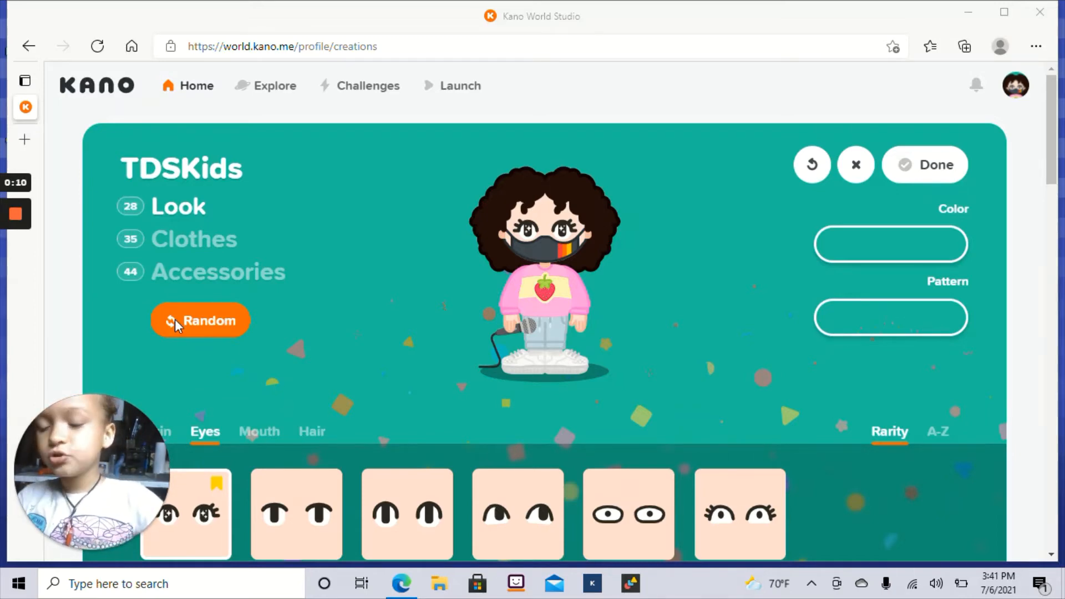
mouse_move(166, 252)
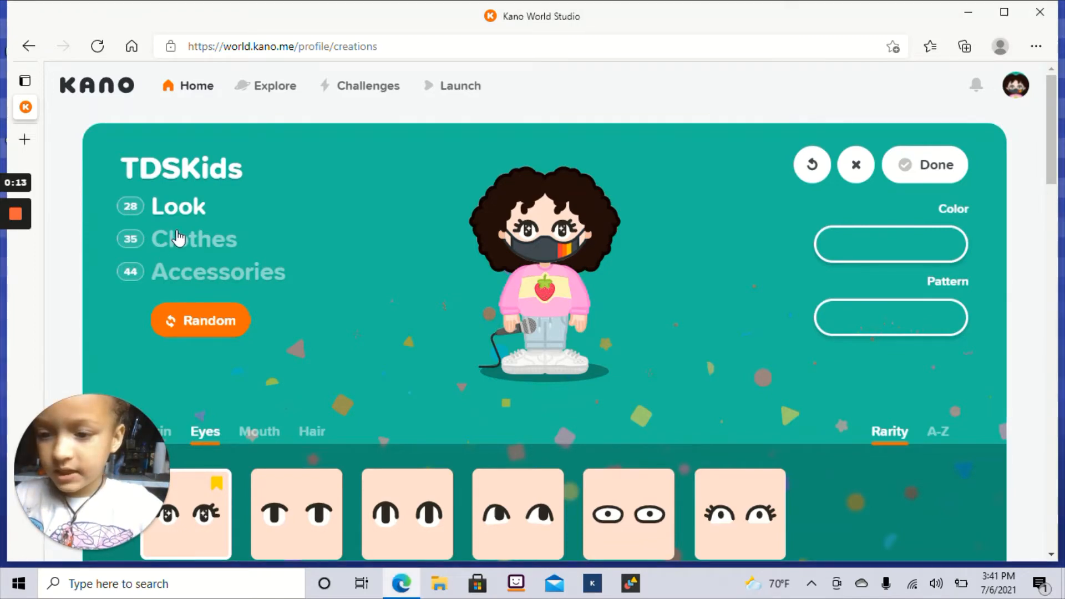
Under Clothes > Tops, try the colourful hoodie then dress the avatar in the striped tee
click(193, 239)
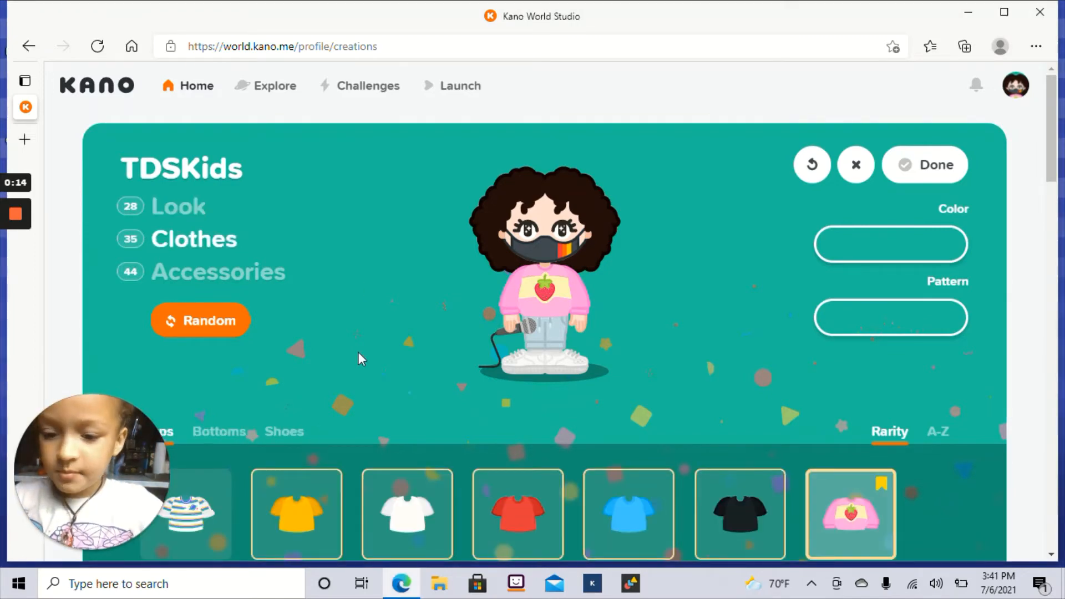
scroll(down, 3)
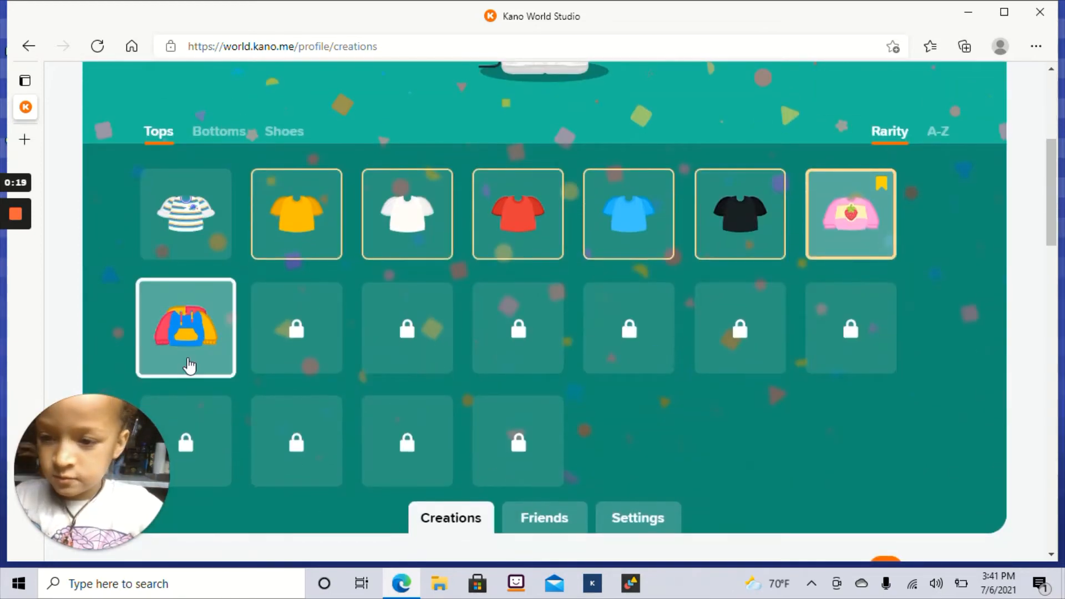
click(185, 328)
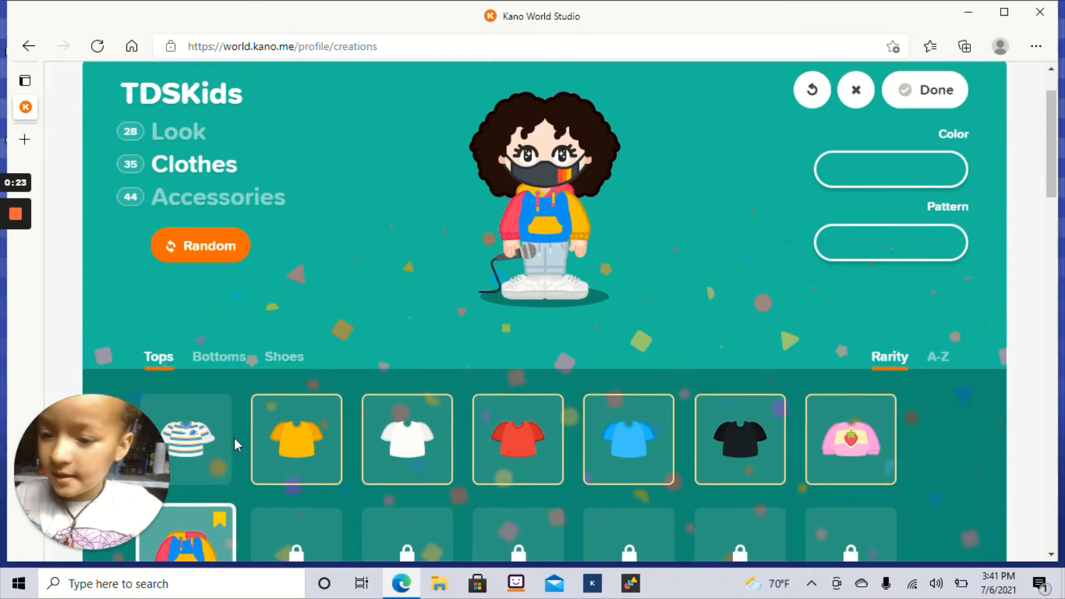
click(188, 438)
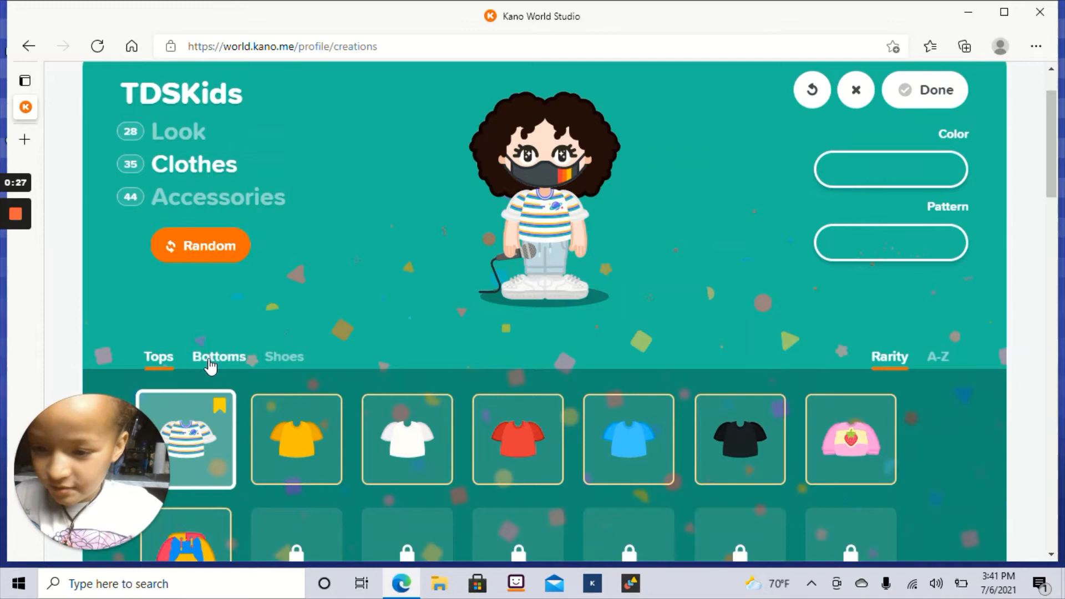
Under Bottoms, try the frilly skirt then choose the black trousers, moving on to Shoes
click(219, 357)
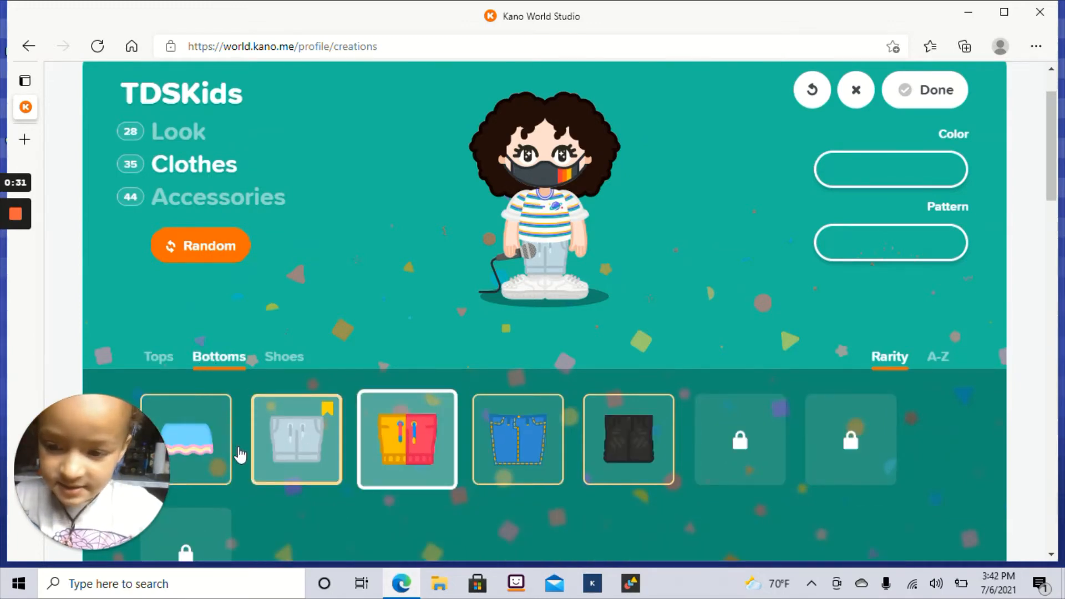
click(185, 439)
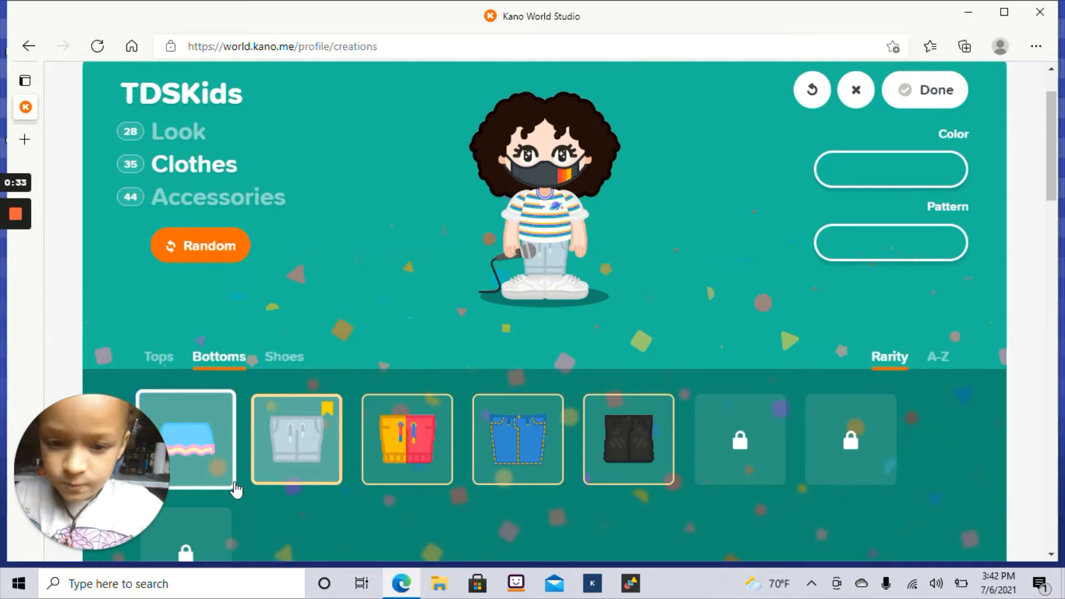
click(185, 438)
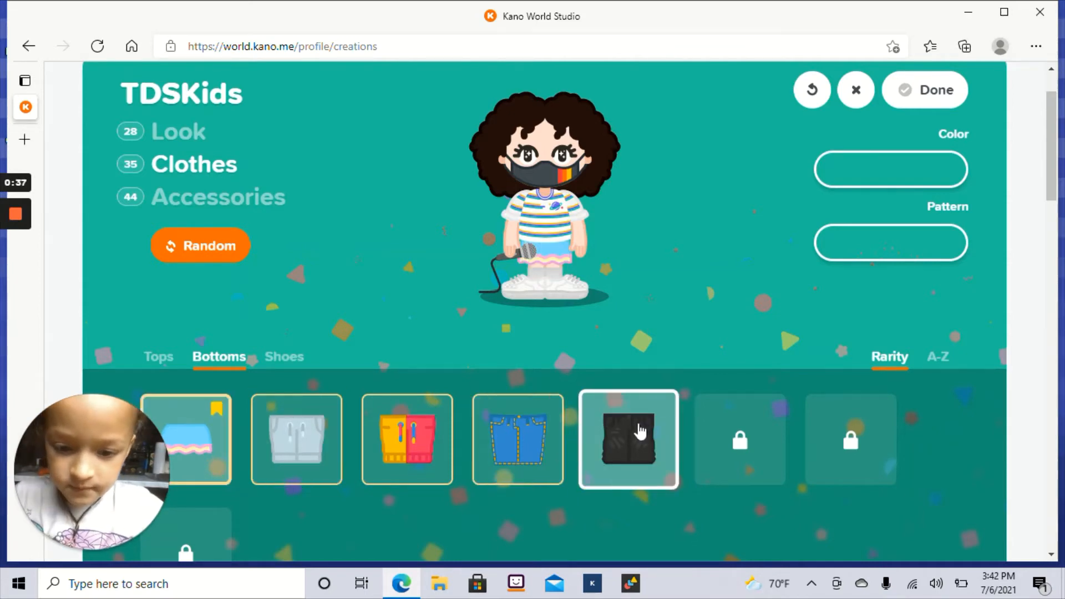
click(628, 438)
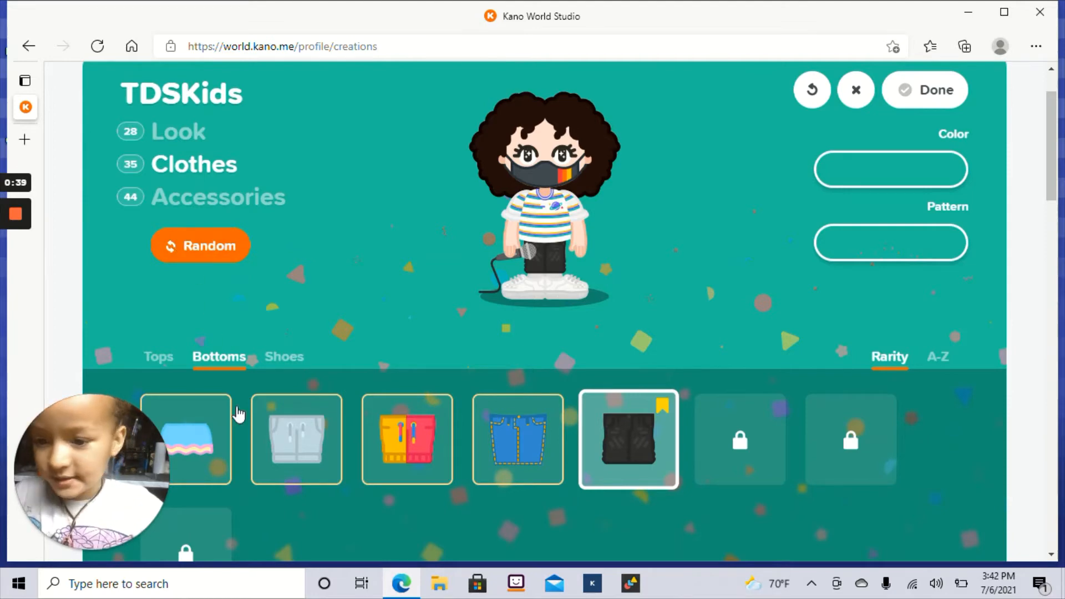
click(284, 356)
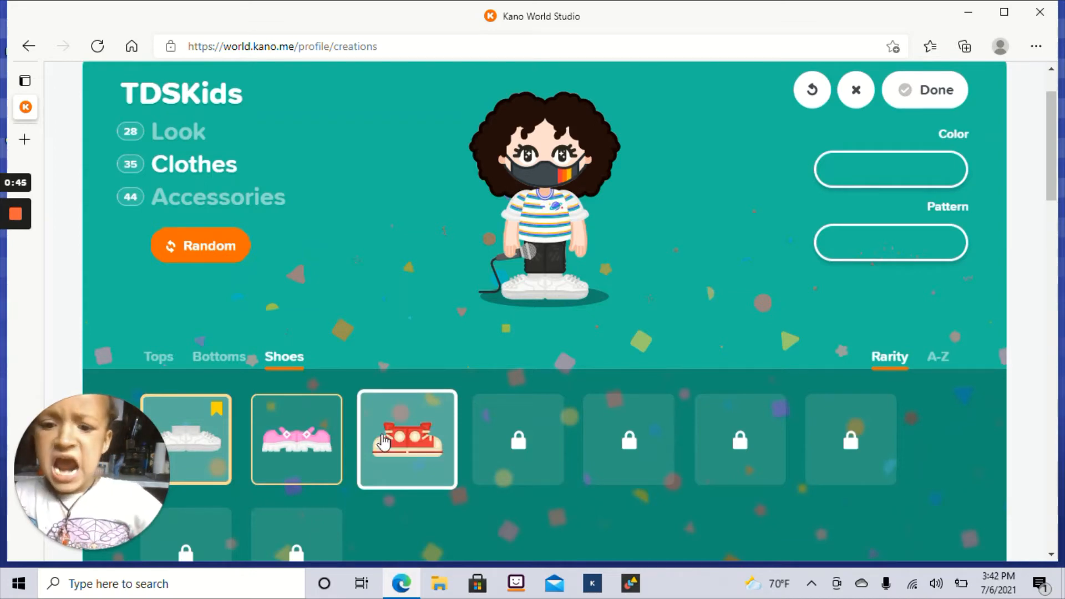
Put red sneakers on the avatar, sort shoes A-Z, and move to Accessories
click(407, 439)
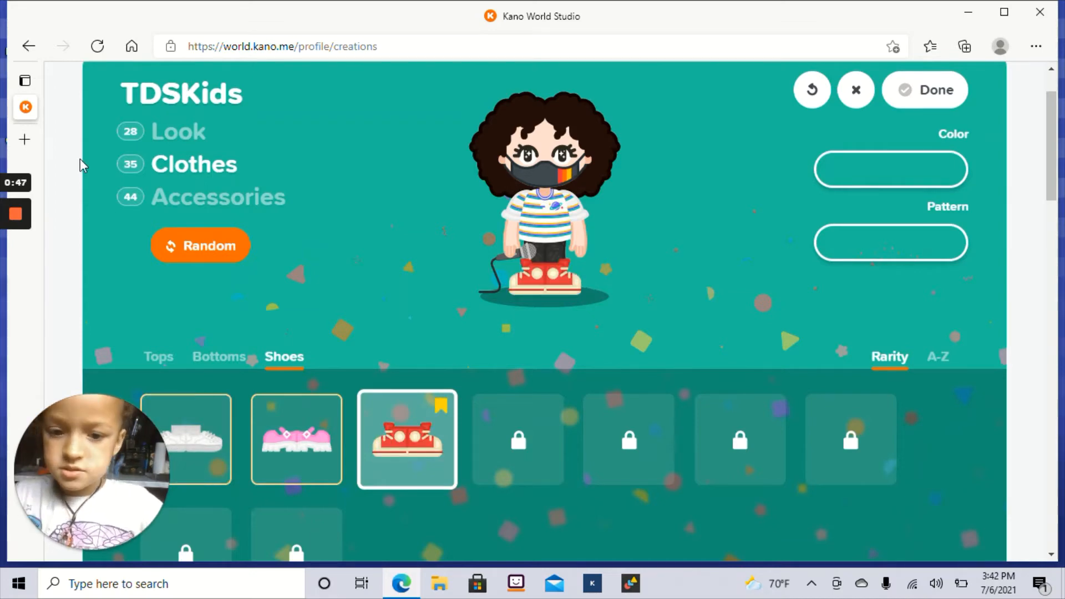
mouse_move(631, 284)
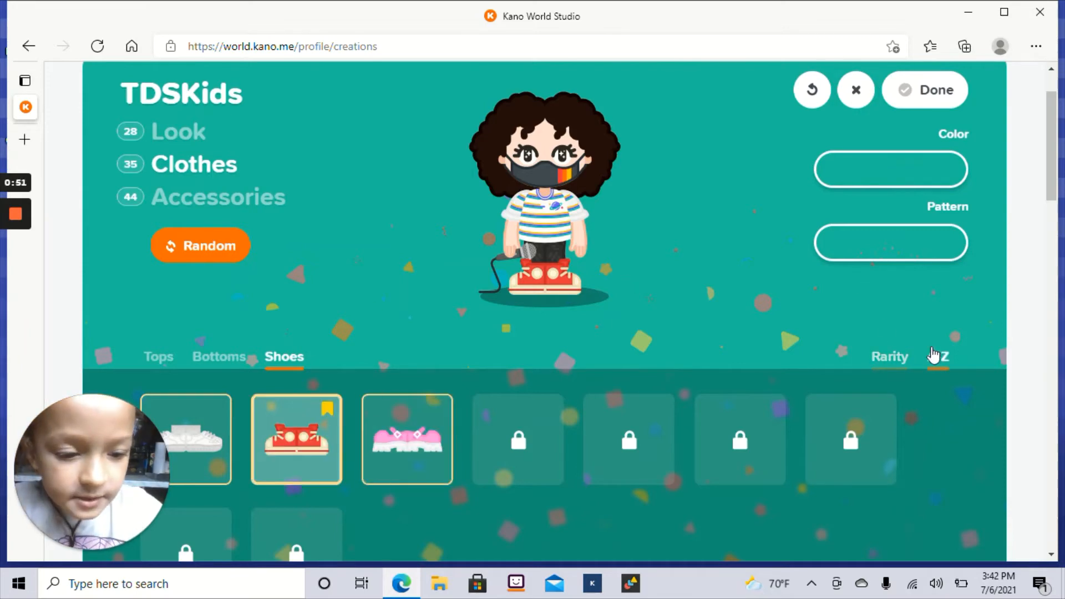
click(939, 356)
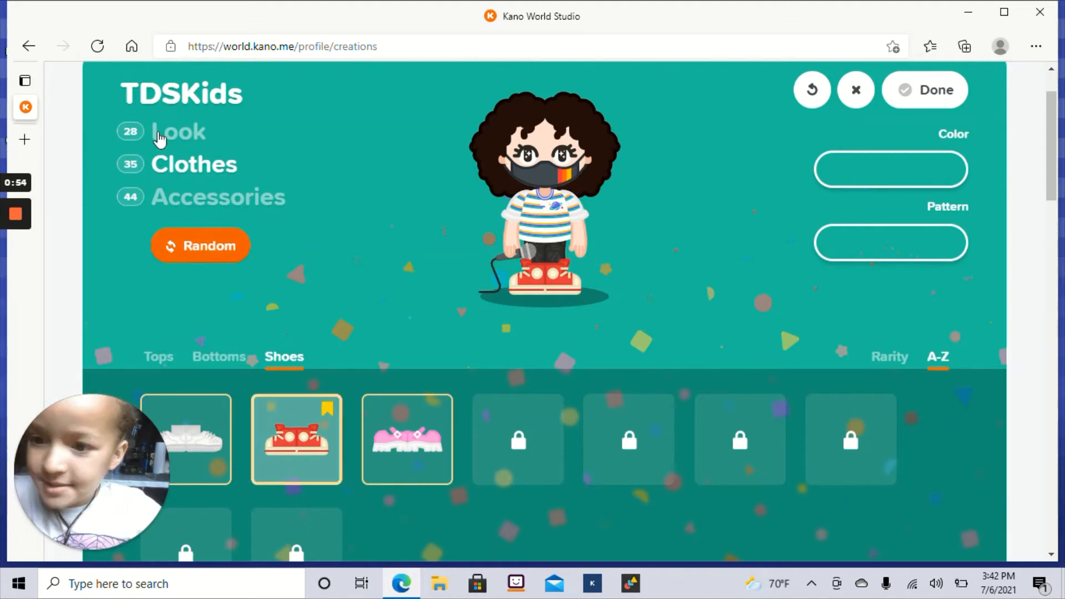
click(219, 197)
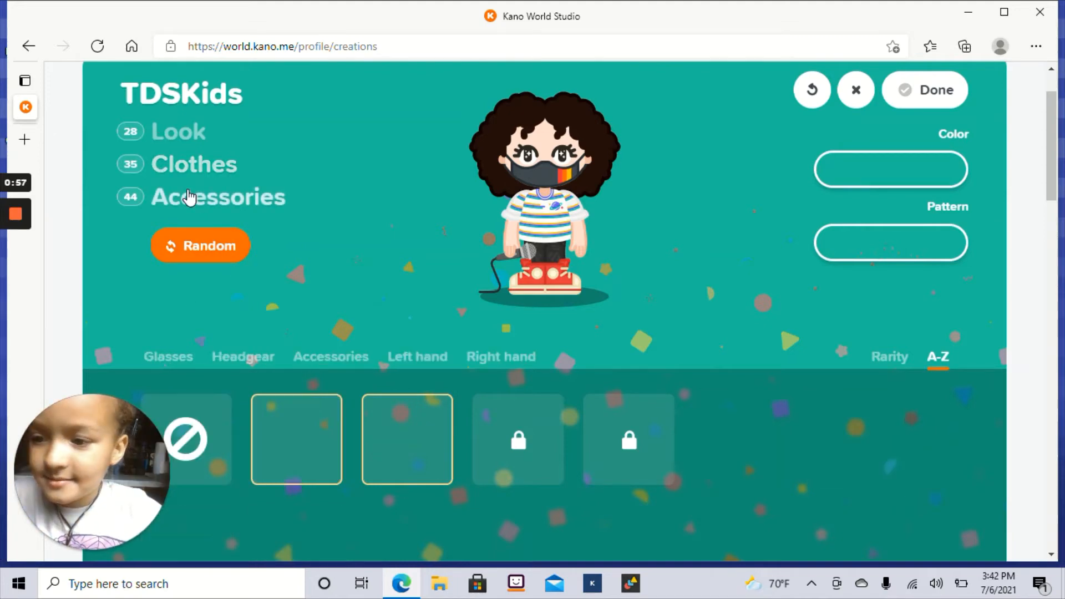
Under Headgear, put the blue cap on the avatar and glance at the body accessories
click(168, 357)
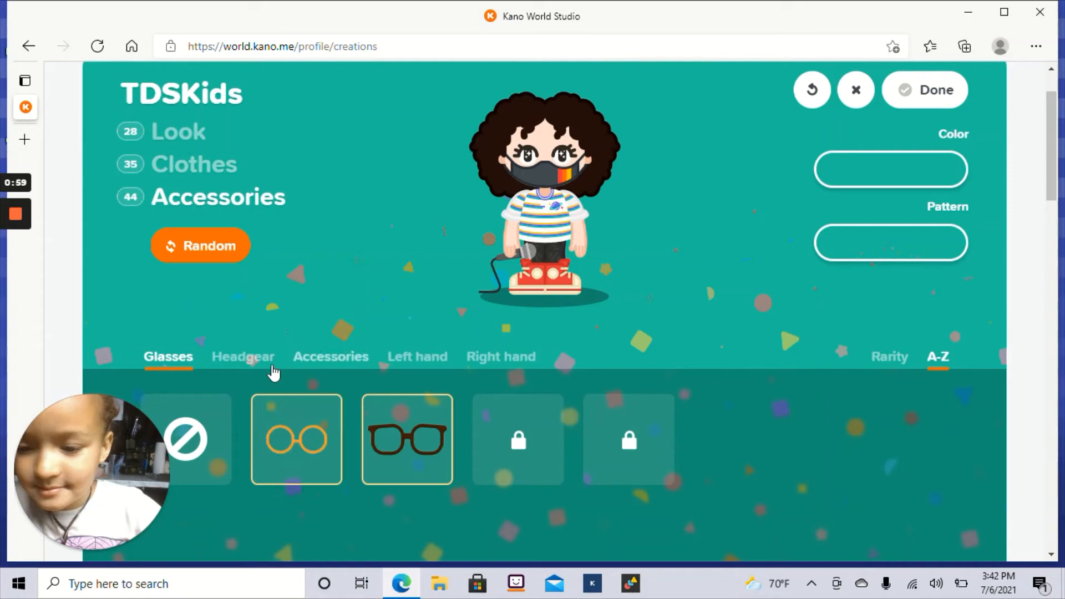
click(242, 356)
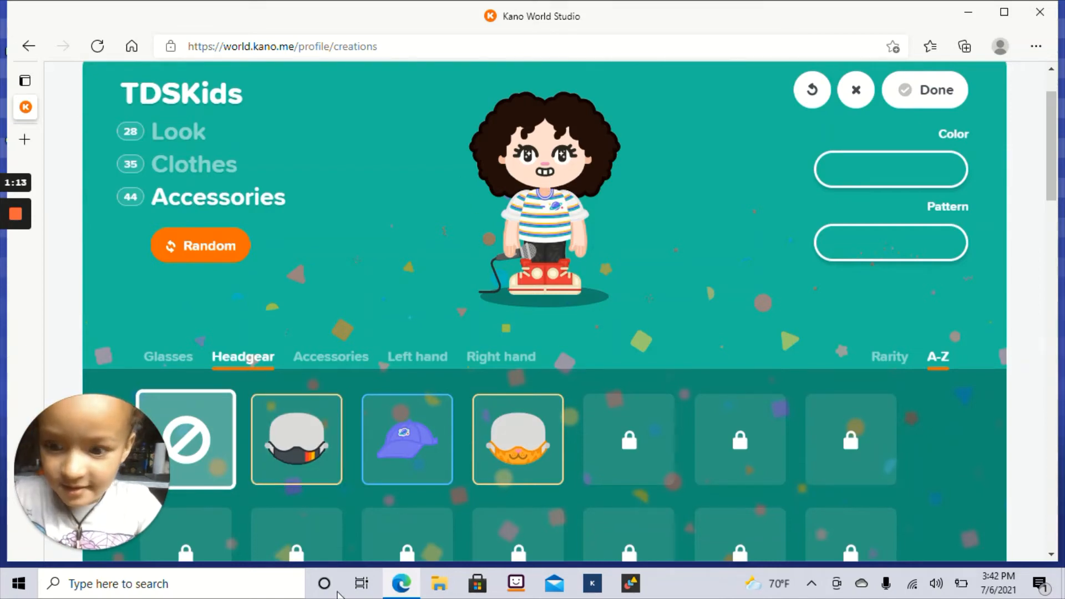
click(407, 438)
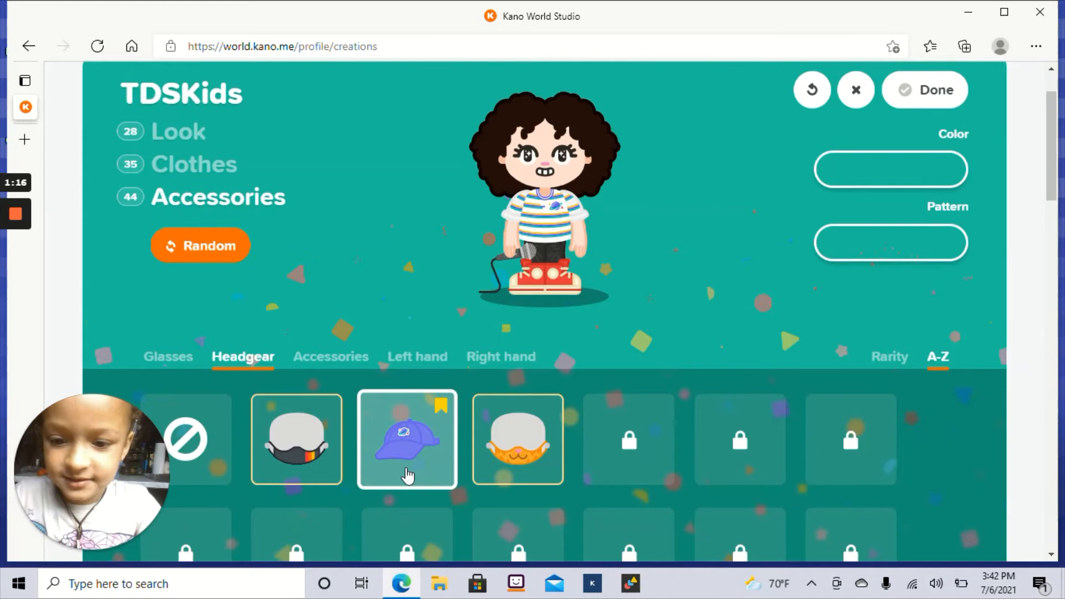
click(407, 439)
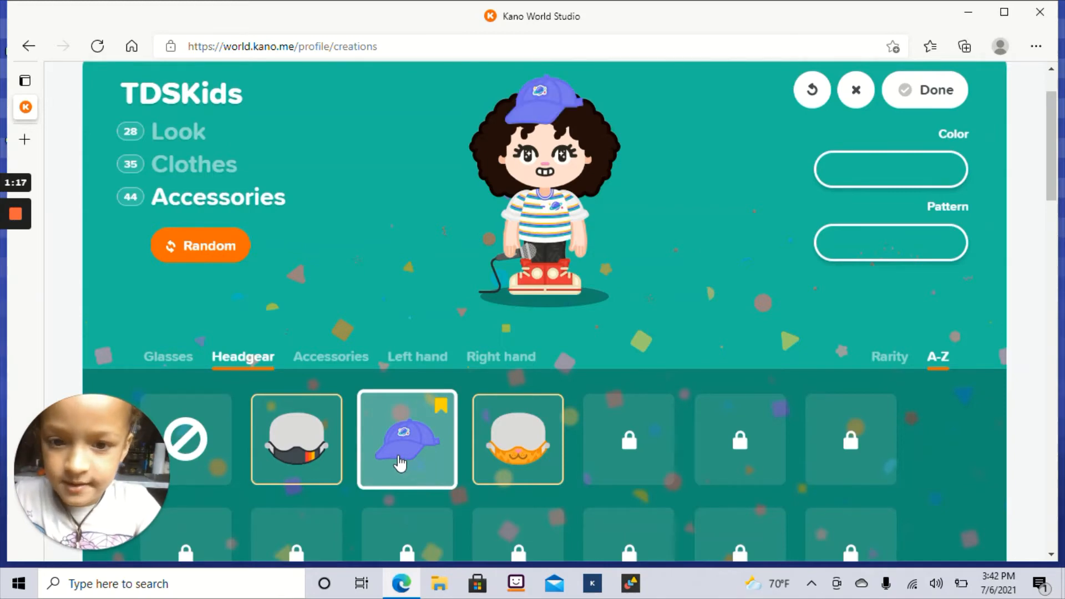
click(331, 356)
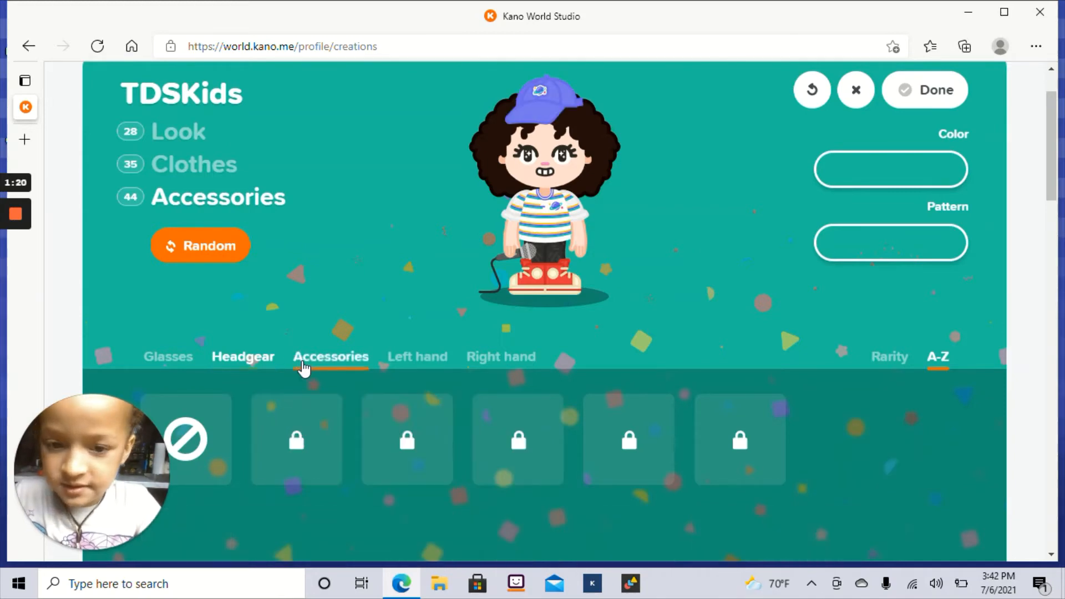
click(330, 356)
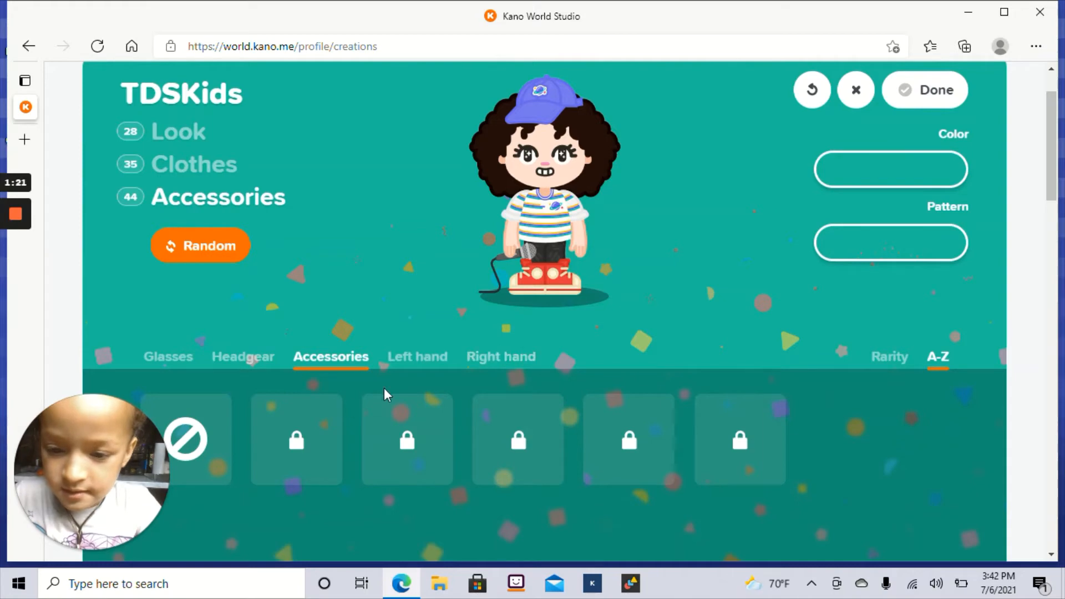
Place the game controller in the left hand and the clapperboard in the right, sorting by rarity
click(417, 356)
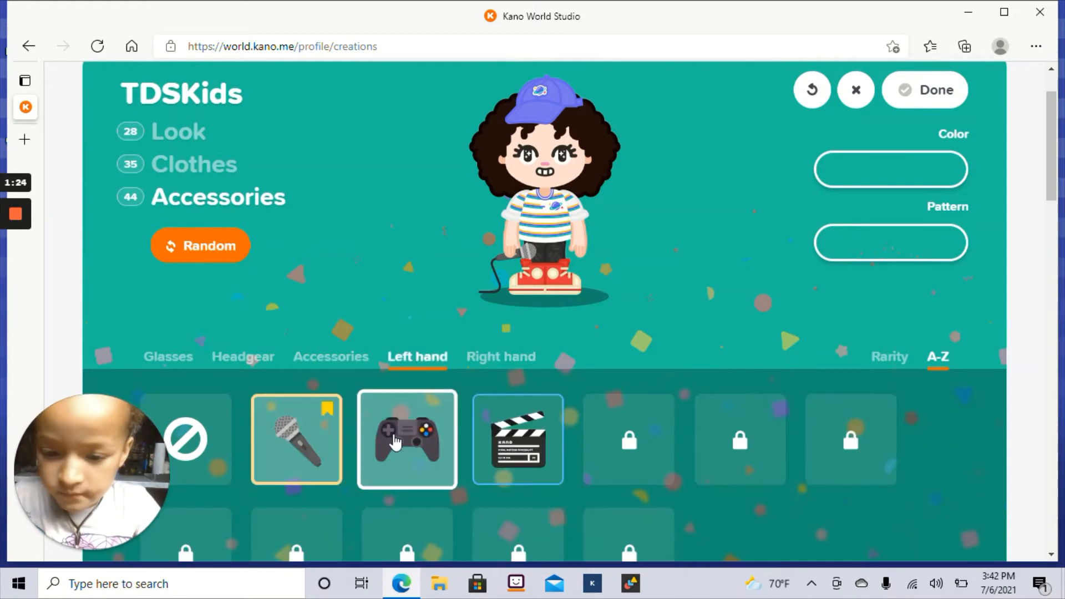
click(407, 439)
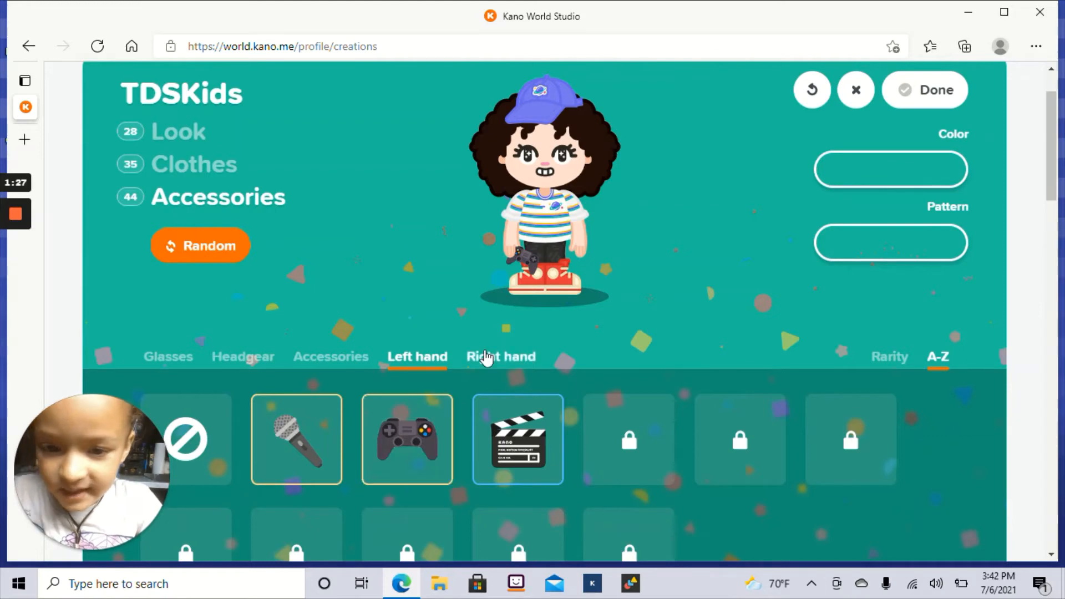
click(501, 356)
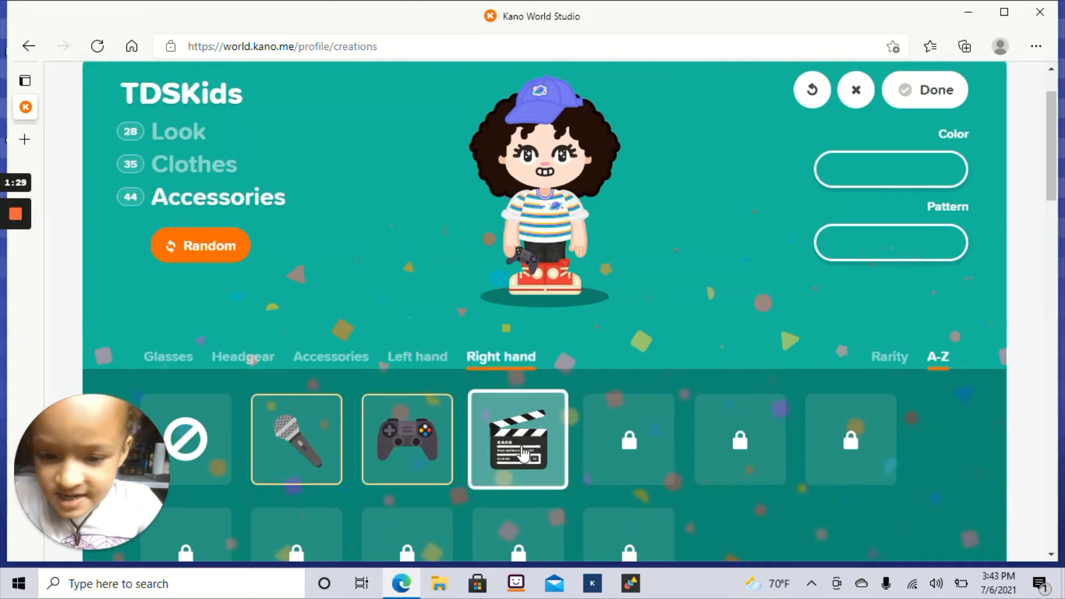
click(518, 438)
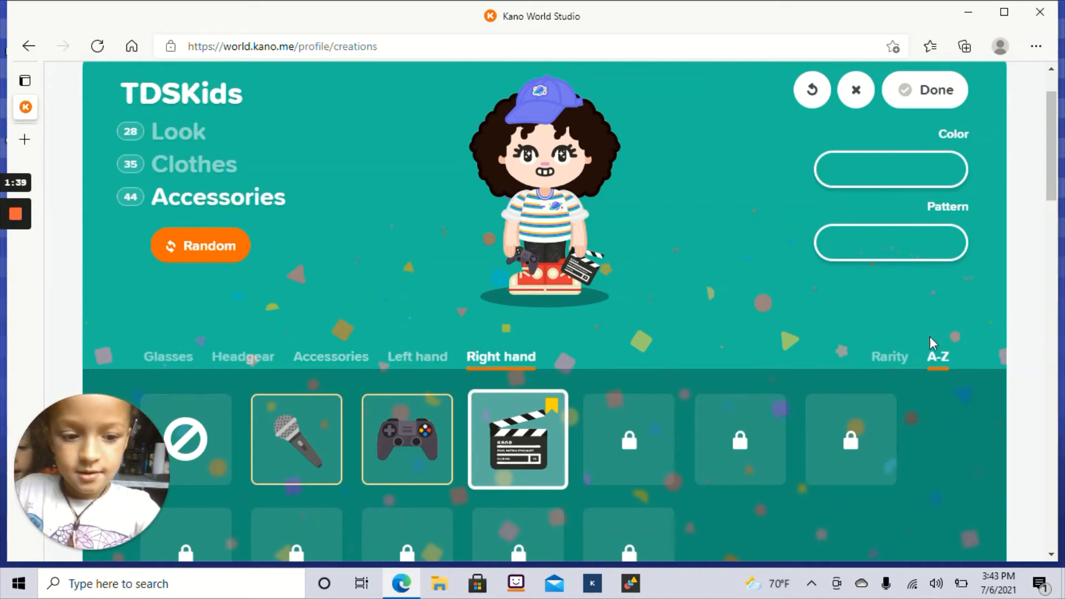
click(889, 356)
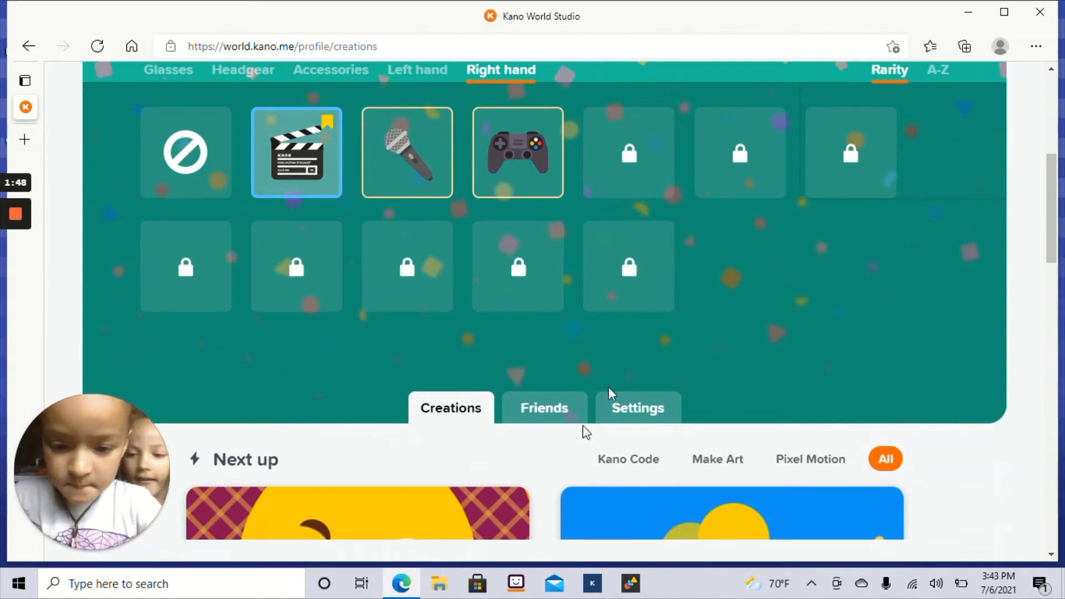
click(544, 407)
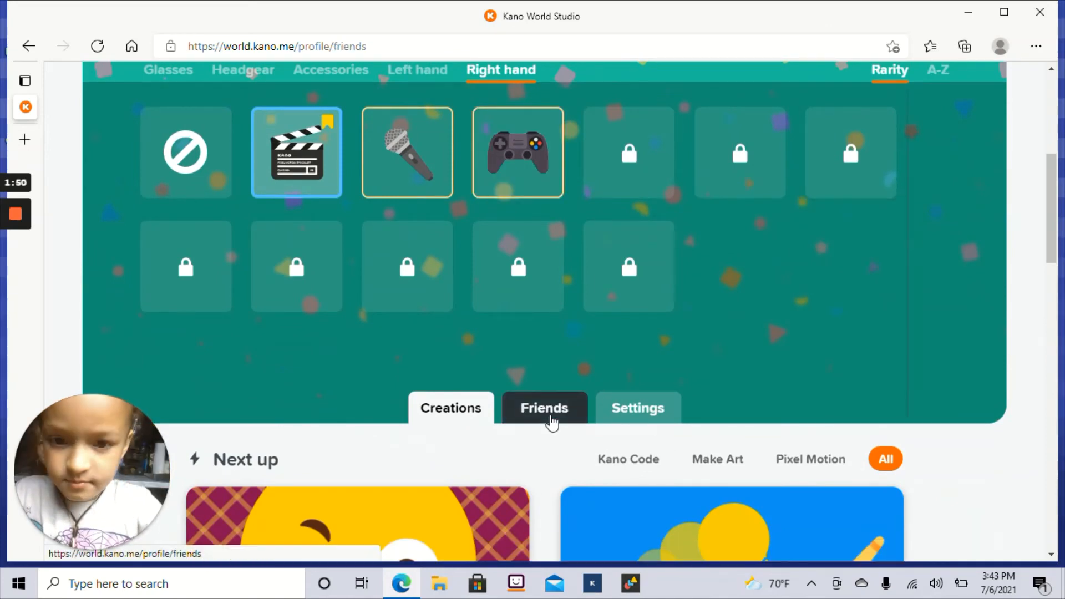
click(543, 408)
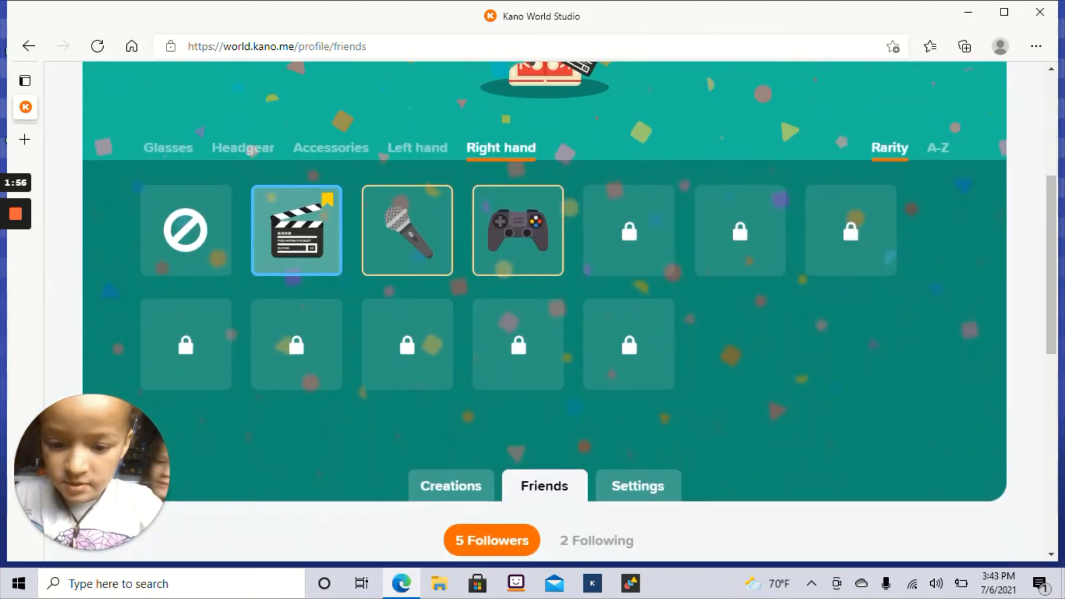
click(452, 486)
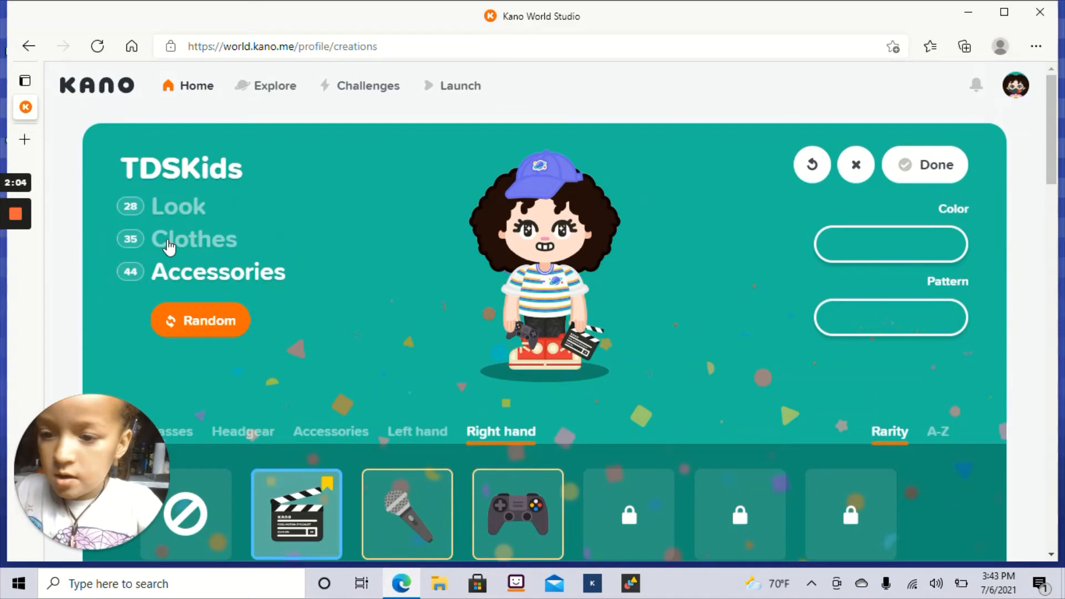
Pick the black top under Clothes, then give the avatar a closed smiling mouth
click(195, 238)
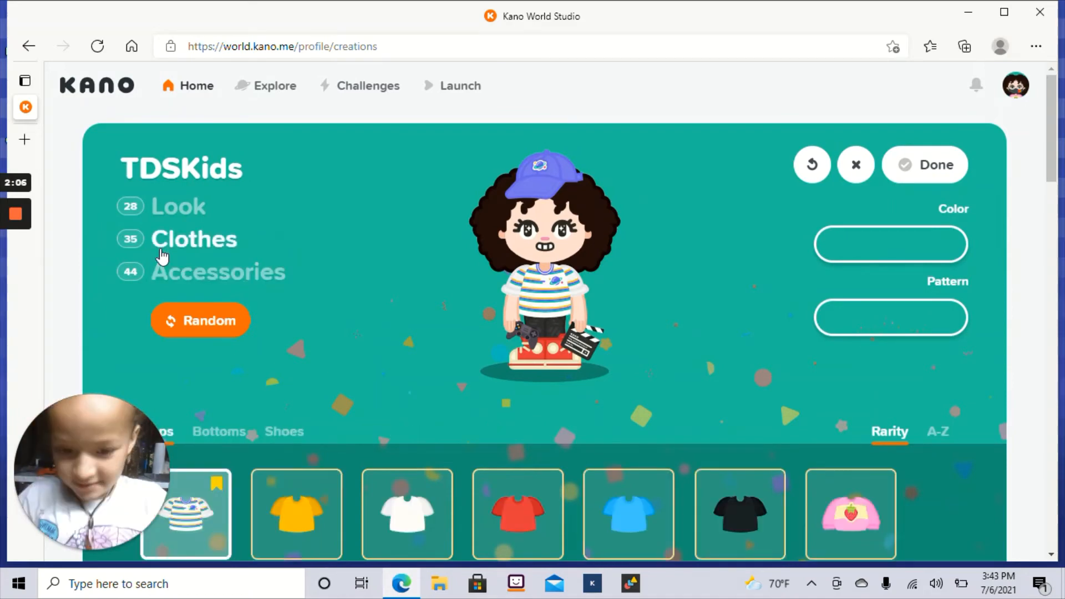
scroll(down, 3)
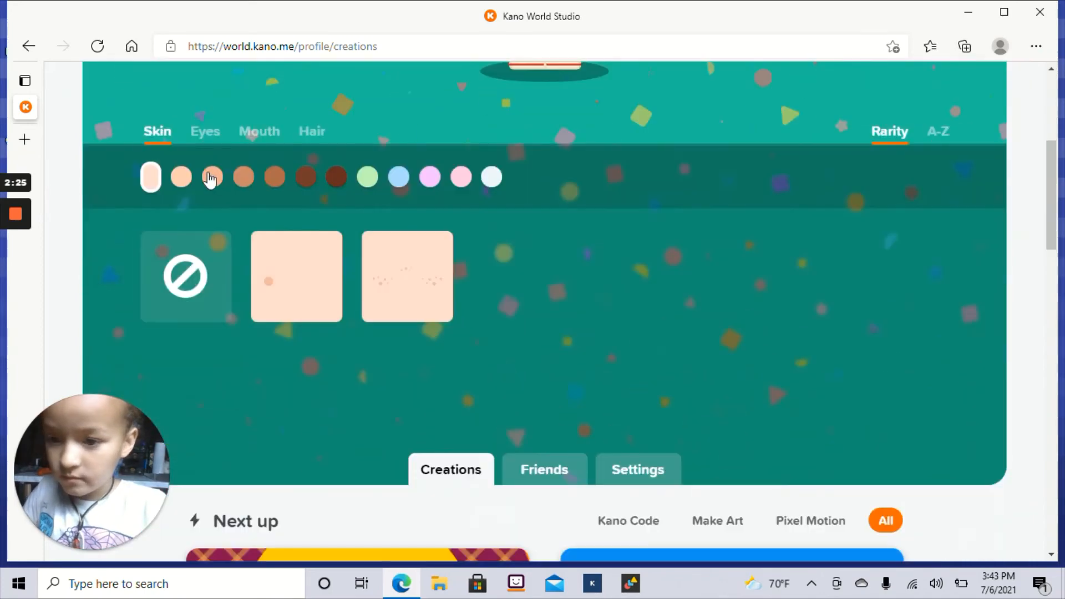
click(204, 131)
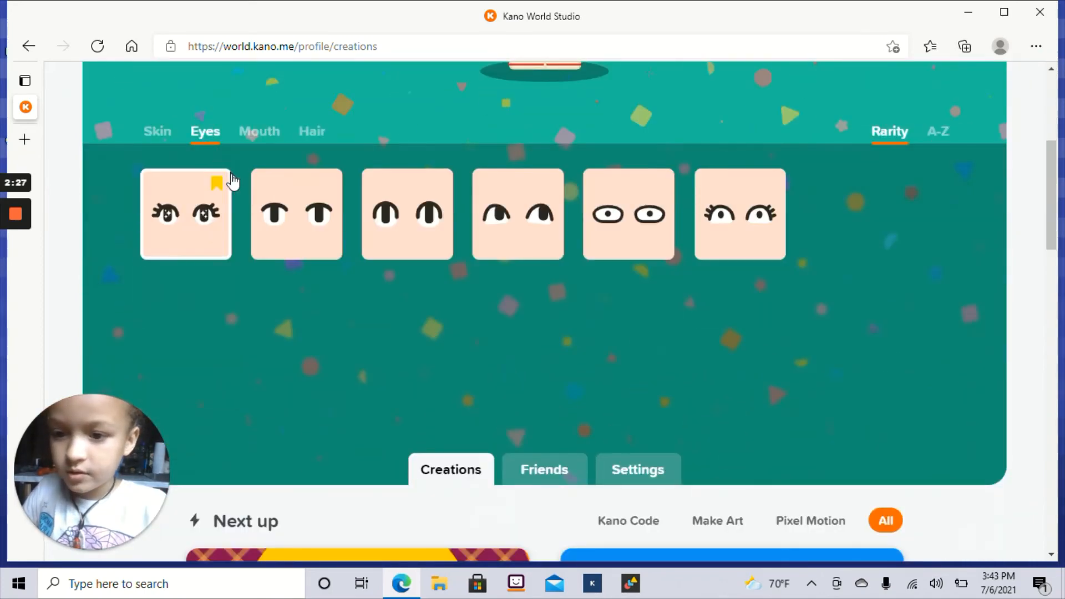
click(258, 131)
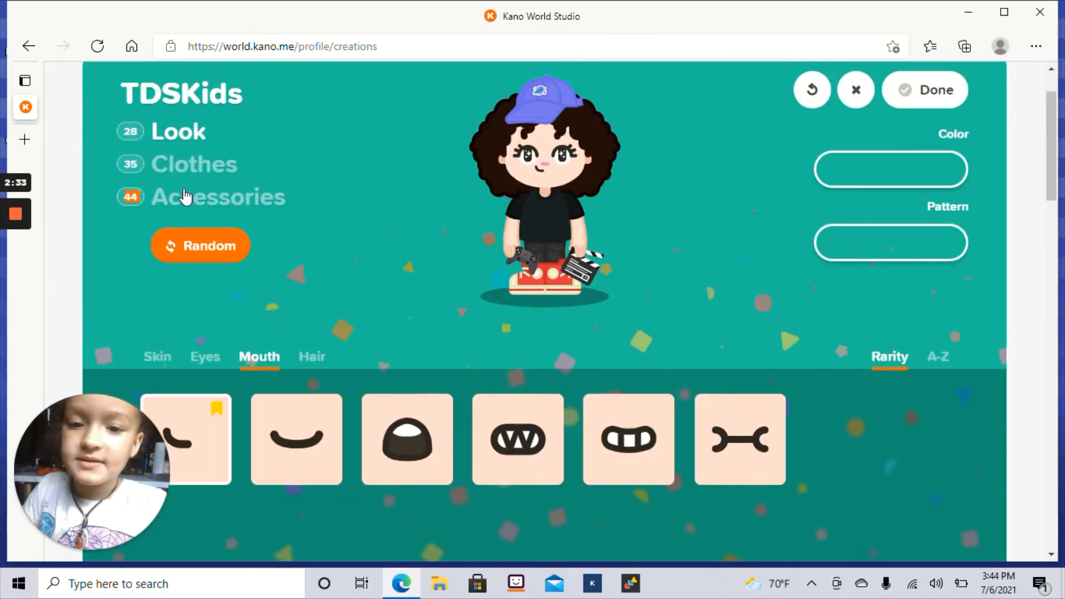
click(296, 438)
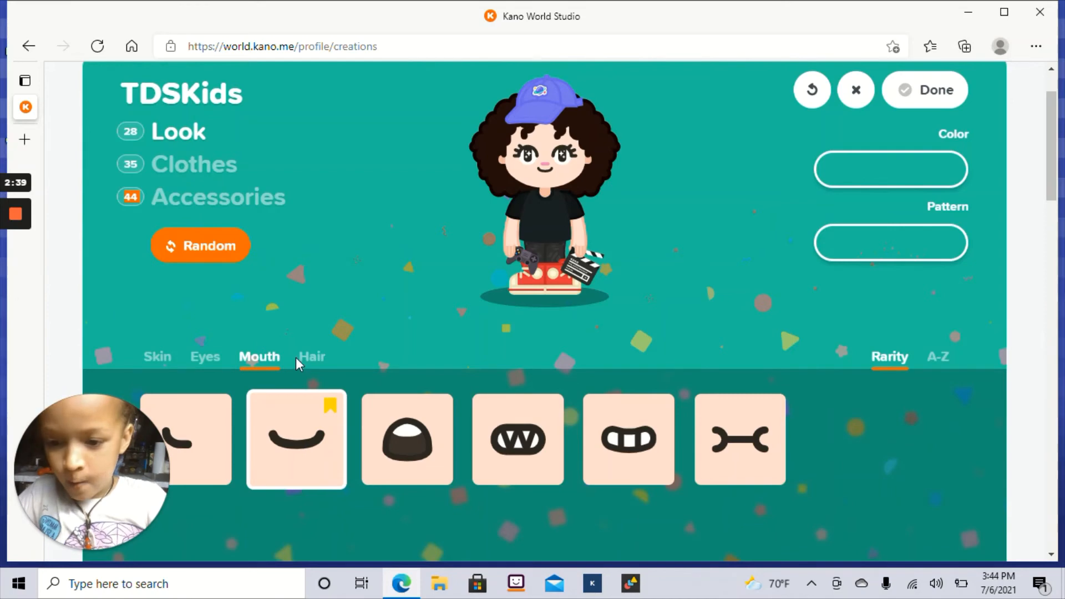
Change the curly hair to the wavy shoulder-length hairstyle
click(311, 356)
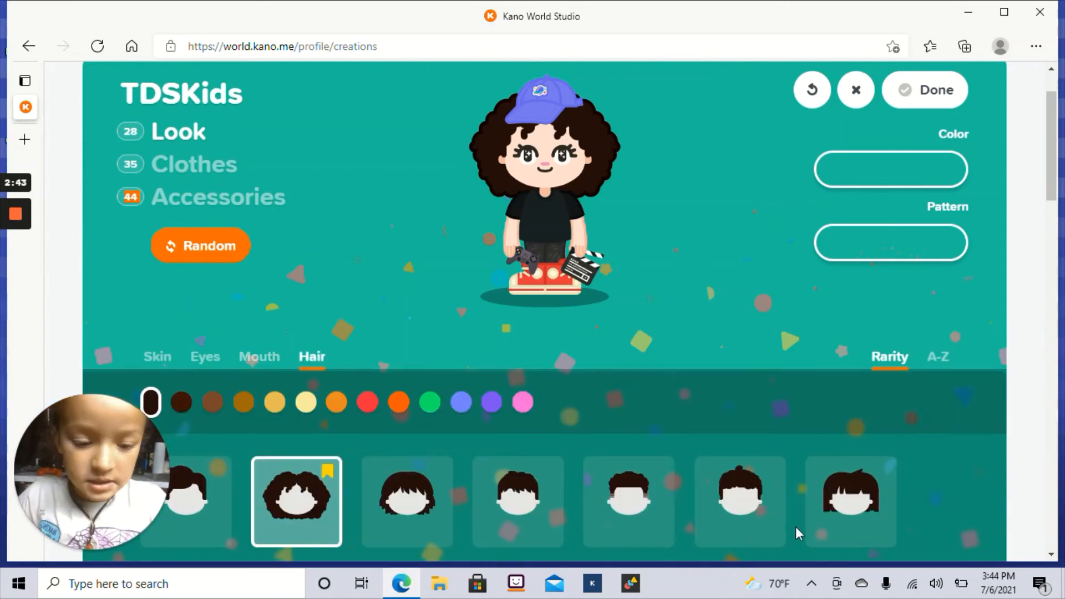
scroll(down, 3)
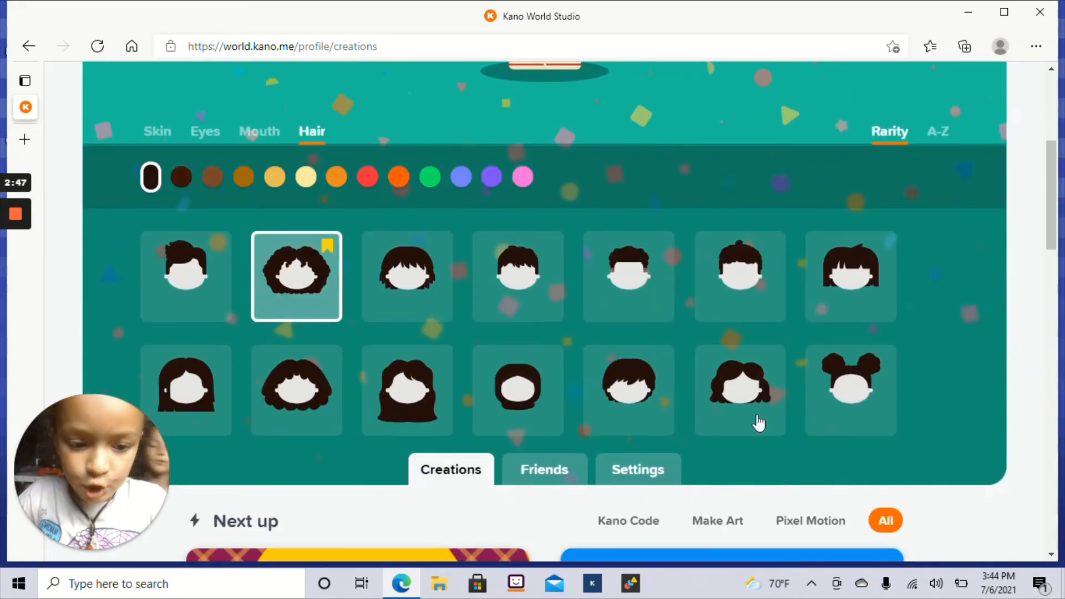
click(740, 389)
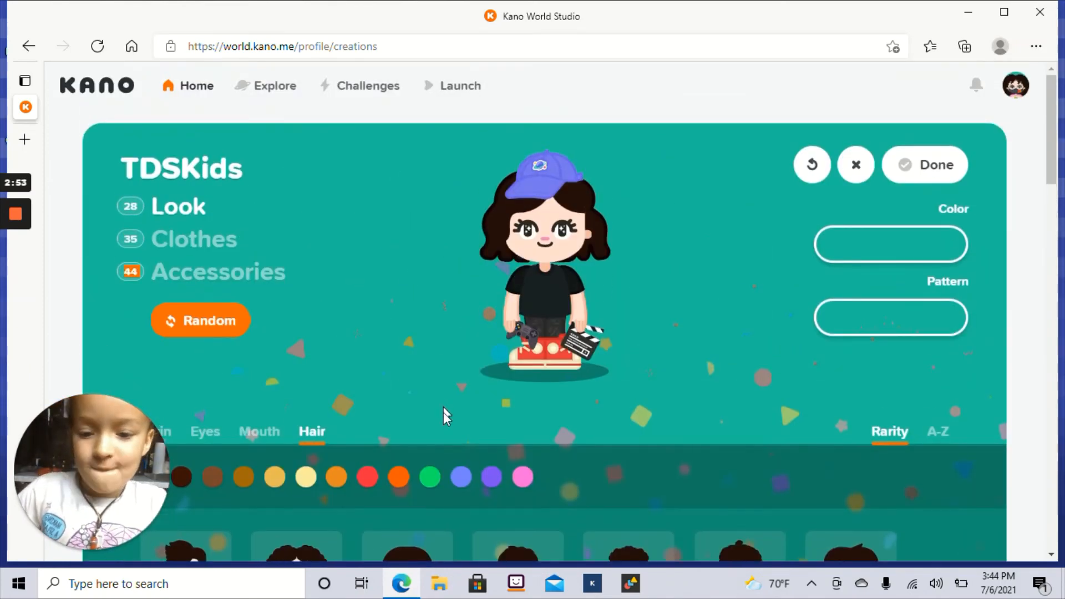
mouse_move(531, 437)
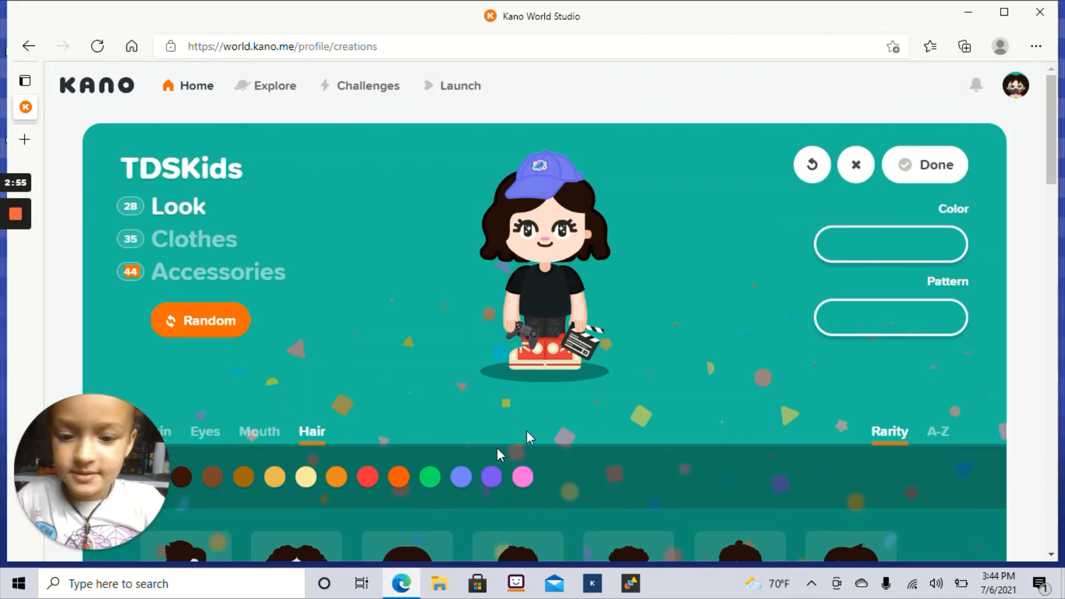
mouse_move(706, 180)
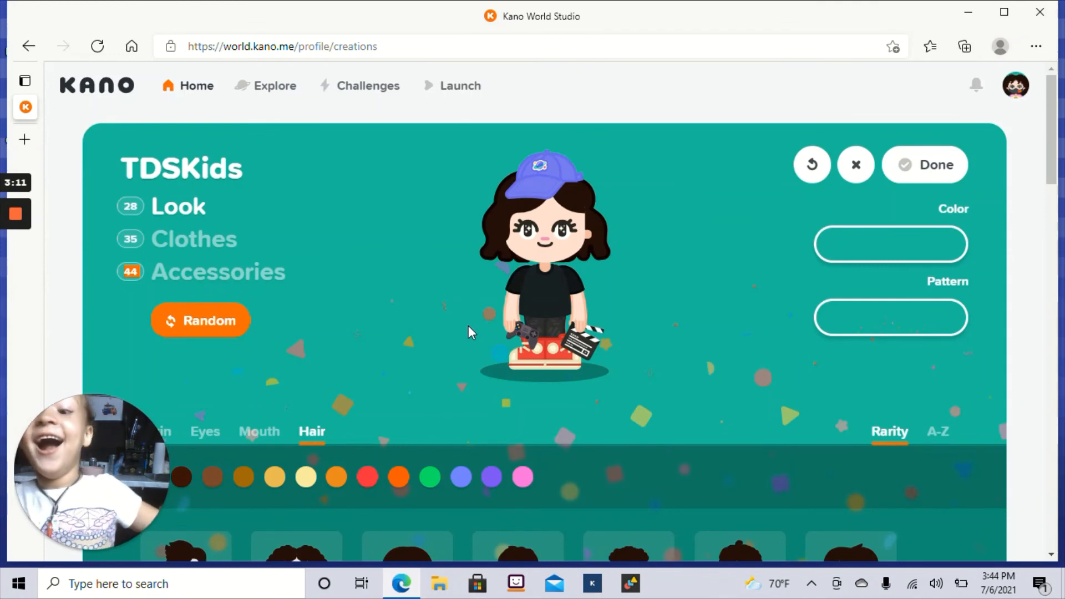
mouse_move(640, 445)
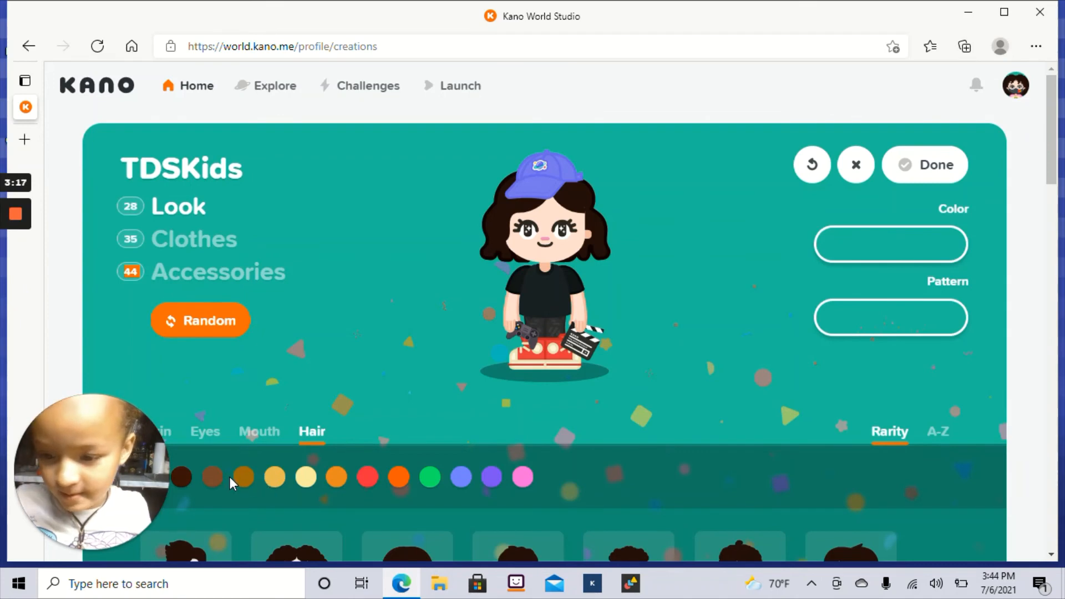
Recolour the wavy hair with the lighter brown swatch
click(243, 477)
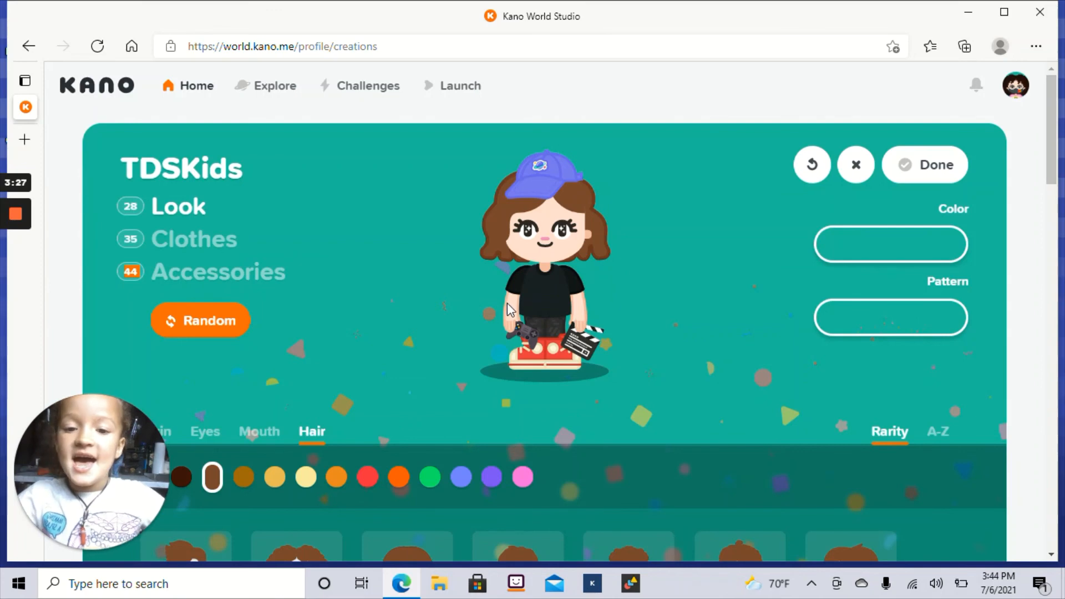
mouse_move(701, 110)
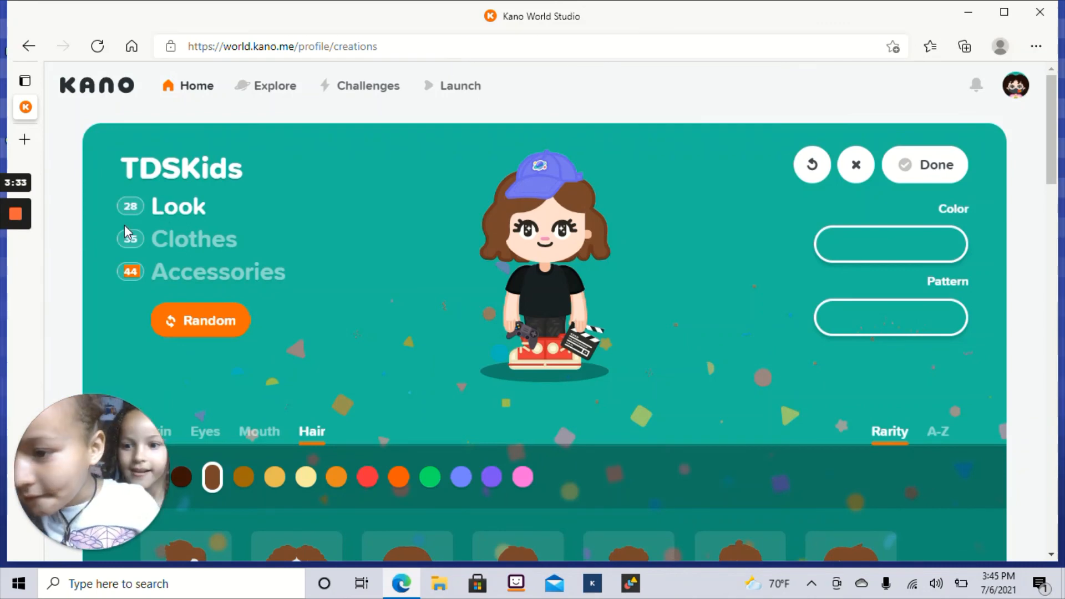
click(14, 213)
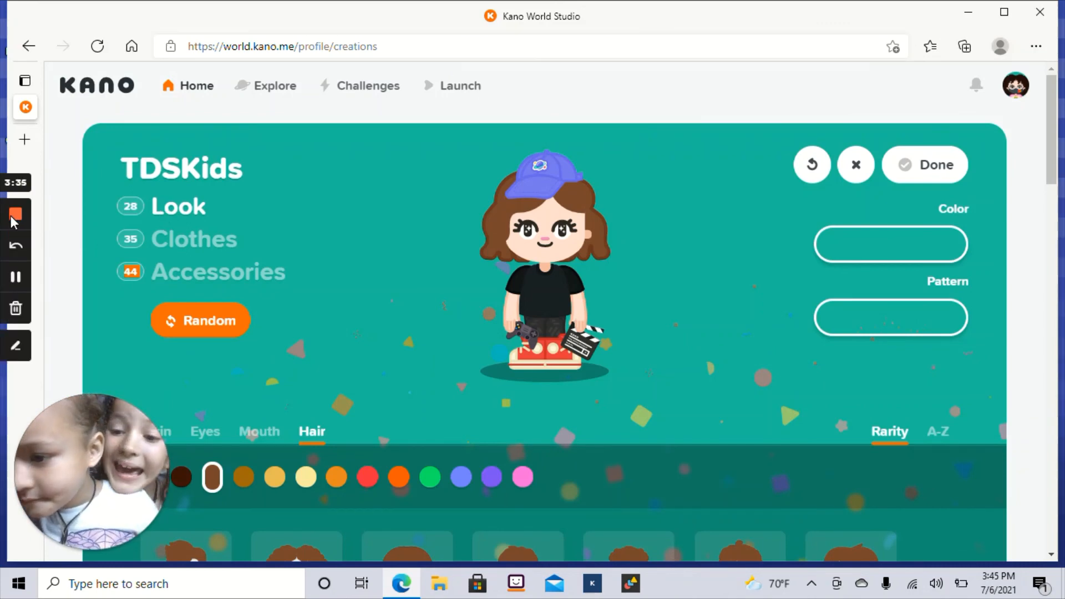
mouse_move(16, 277)
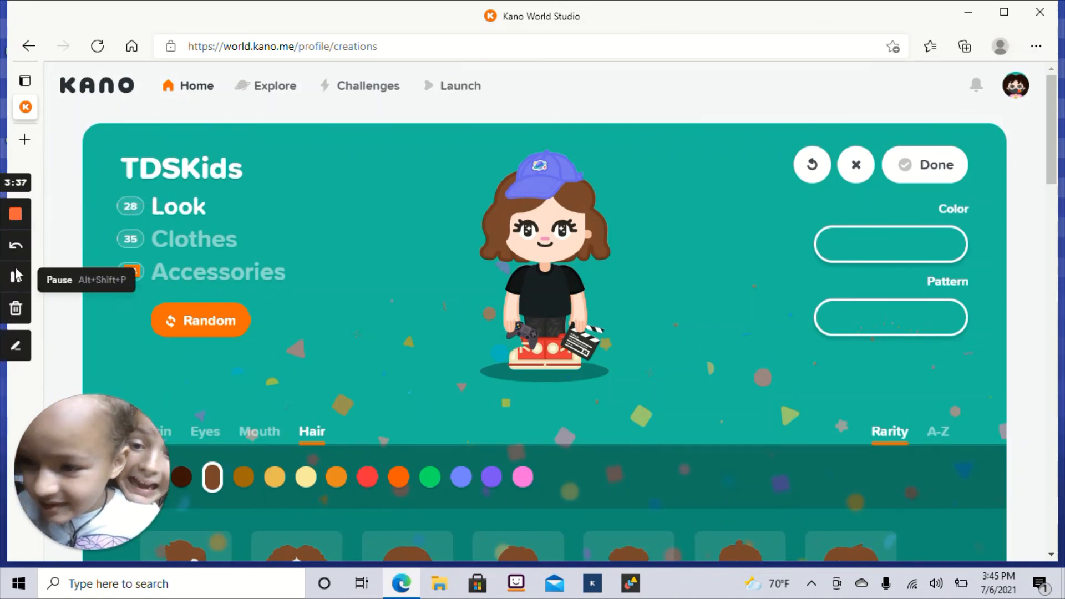